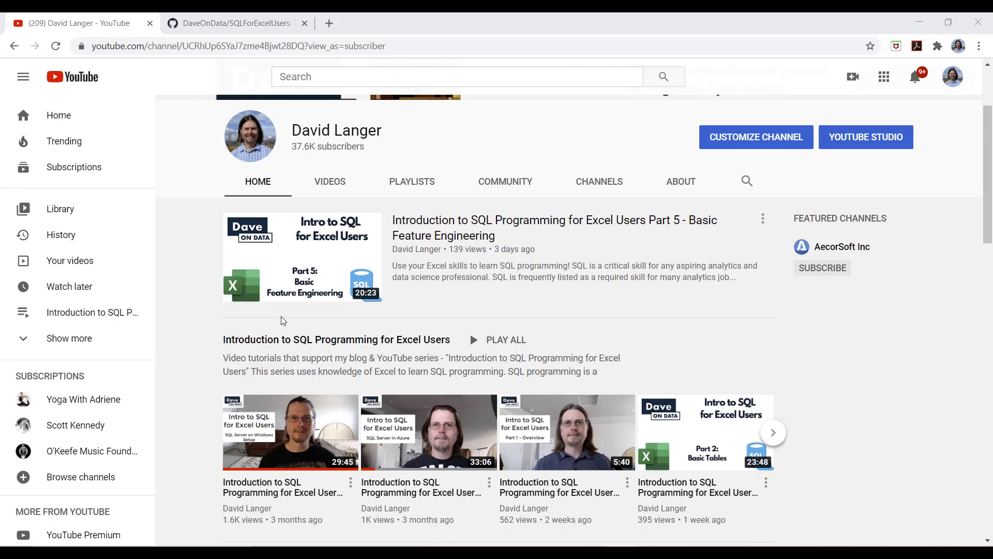
{"action": "mouse_move", "coordinate": [304, 437]}
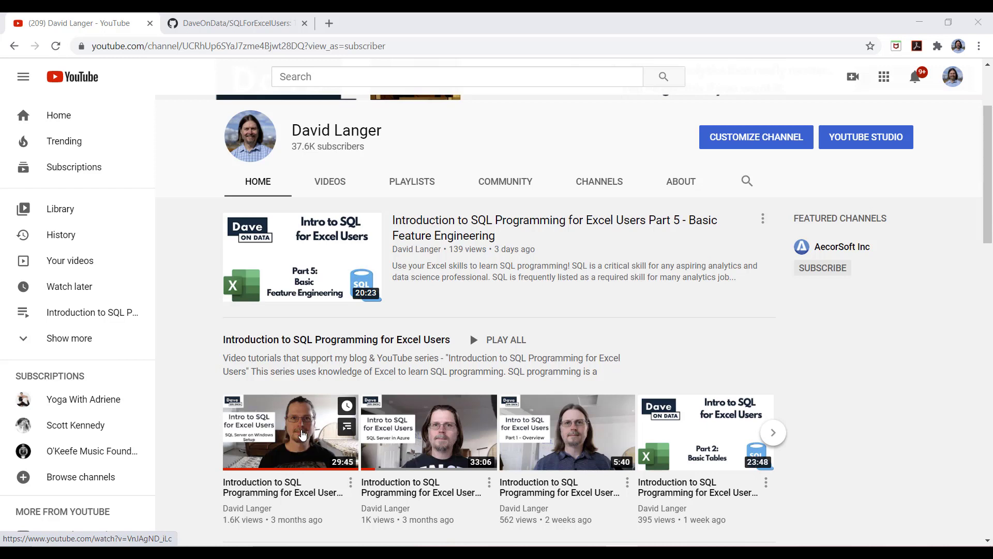
{"action": "mouse_move", "coordinate": [435, 417]}
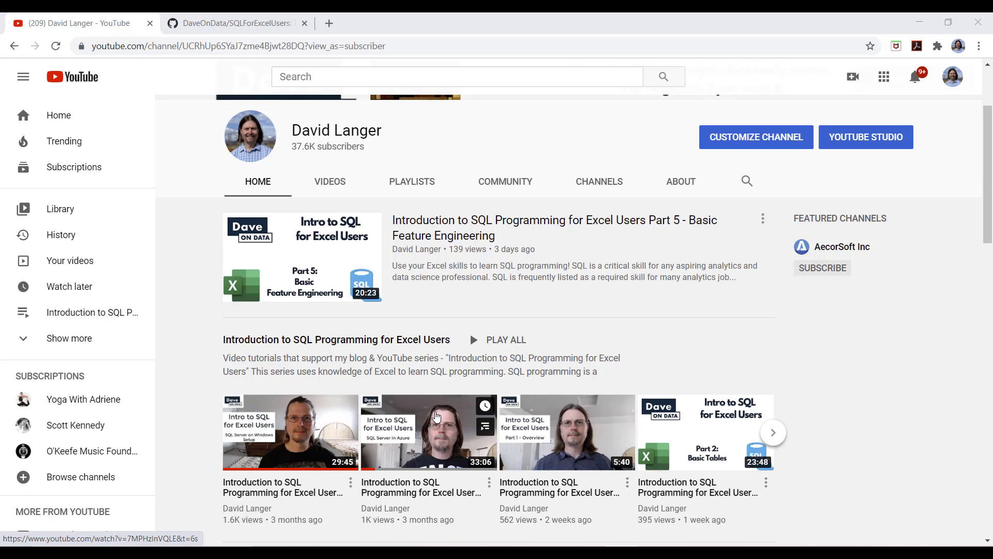
{"action": "mouse_move", "coordinate": [431, 417]}
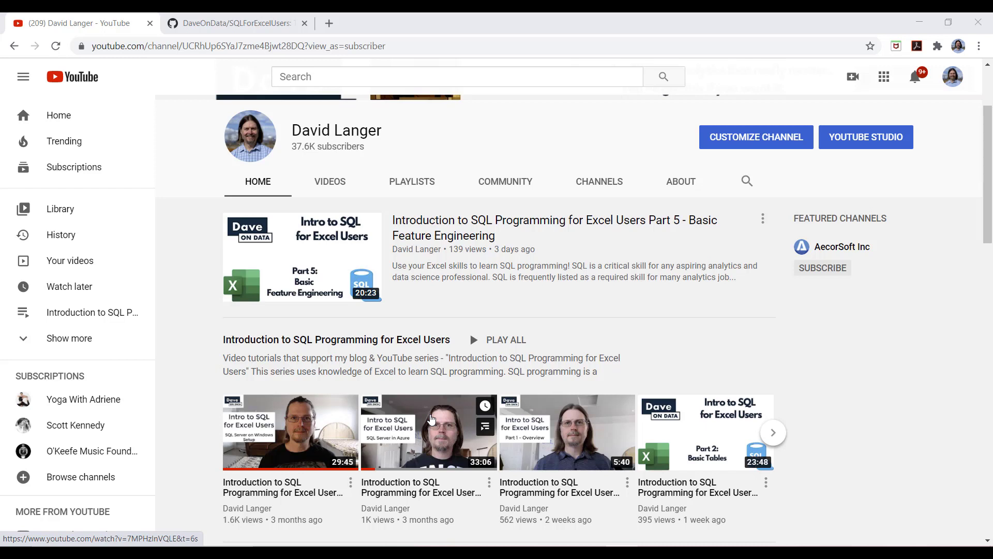
Step: Enter the header AvgCallsPerOperator in cell P1 next to AllOperators
{"action": "left_click", "coordinate": [234, 23]}
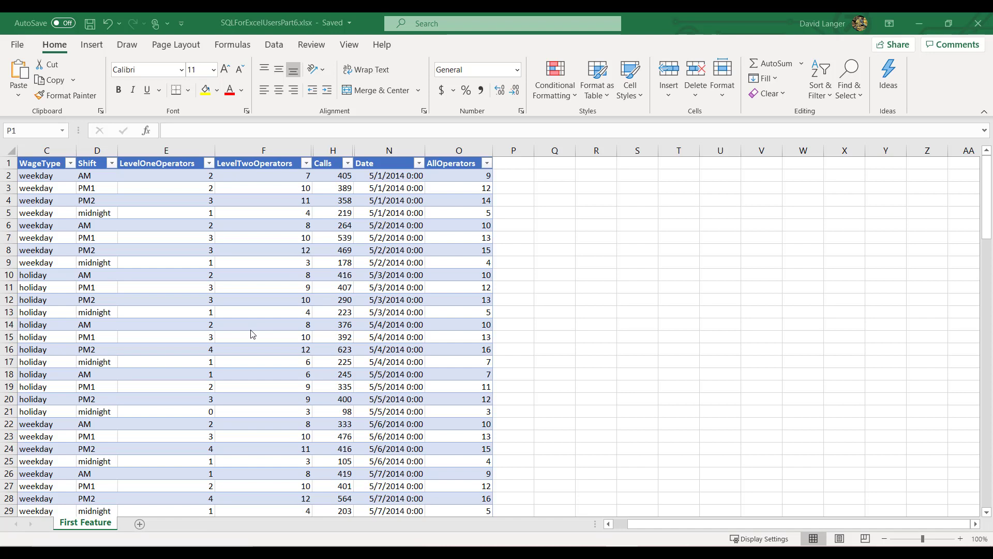
{"action": "mouse_move", "coordinate": [441, 243]}
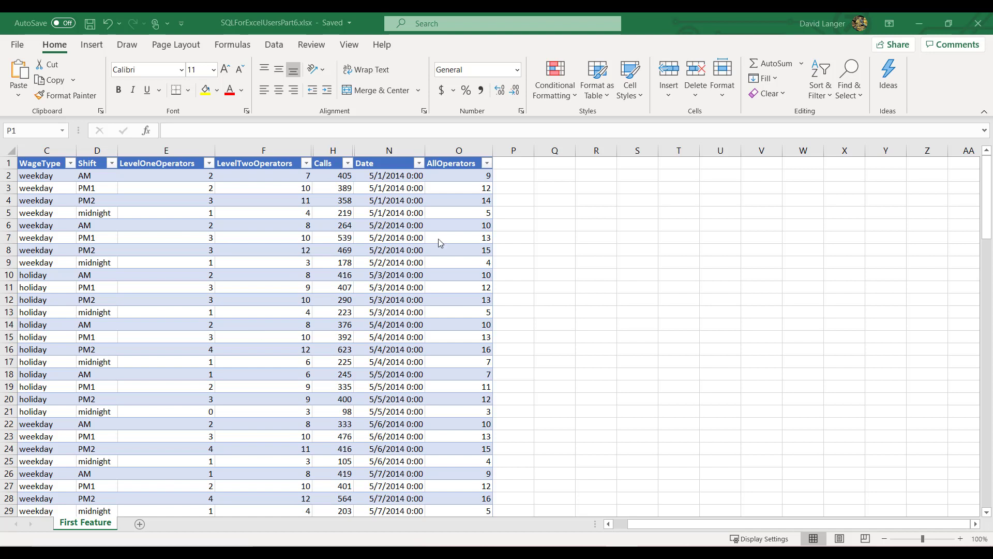
{"action": "mouse_move", "coordinate": [462, 176]}
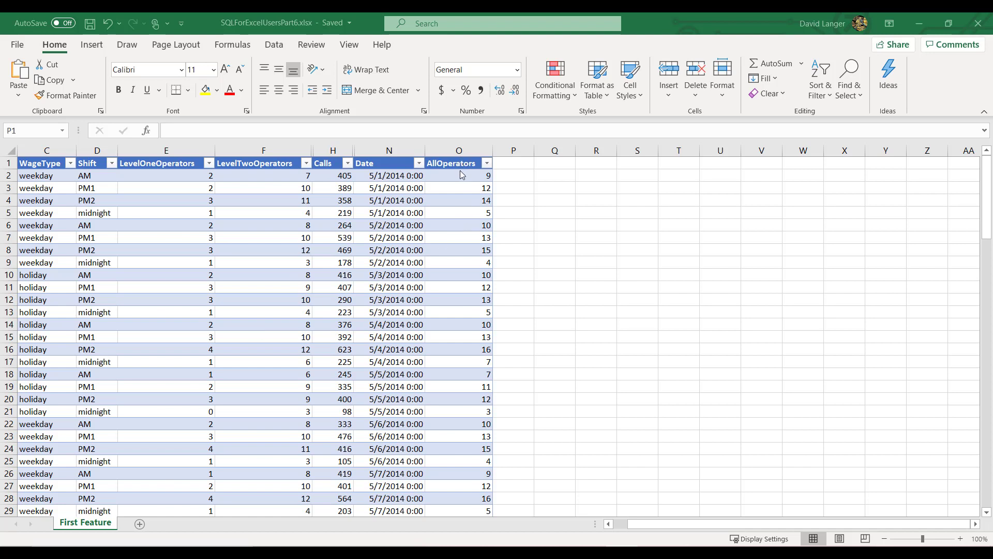
{"action": "left_click", "coordinate": [459, 175]}
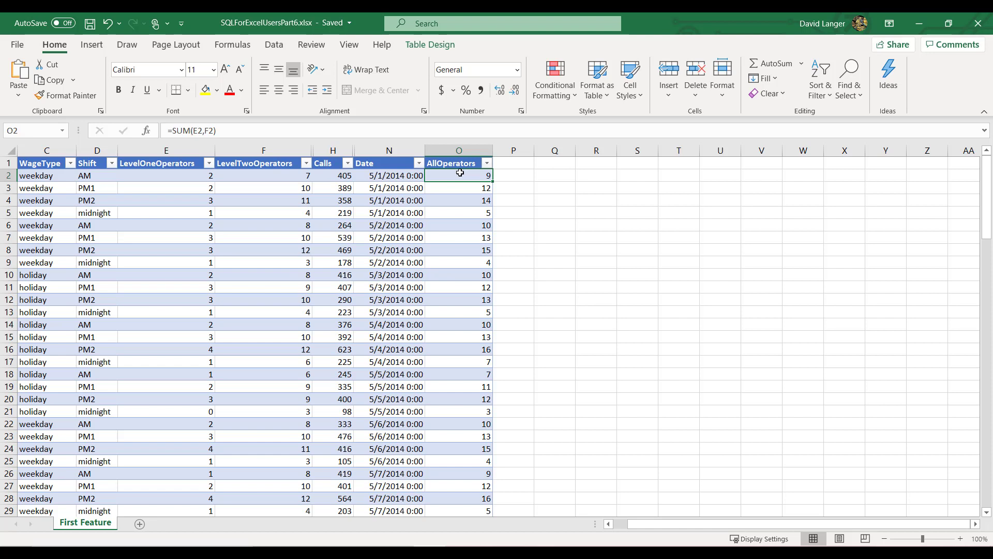
{"action": "left_click", "coordinate": [513, 163]}
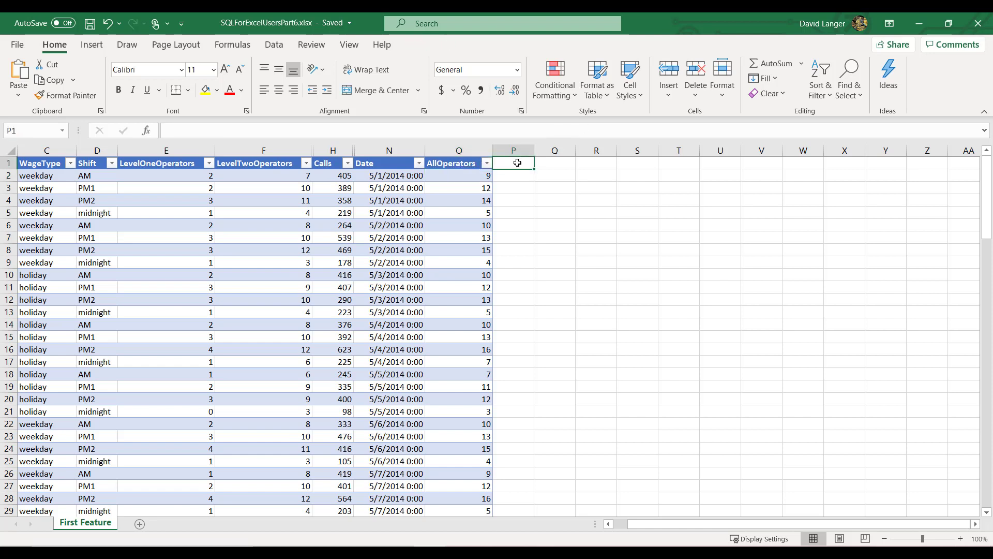
{"action": "type", "text": "Avg"}
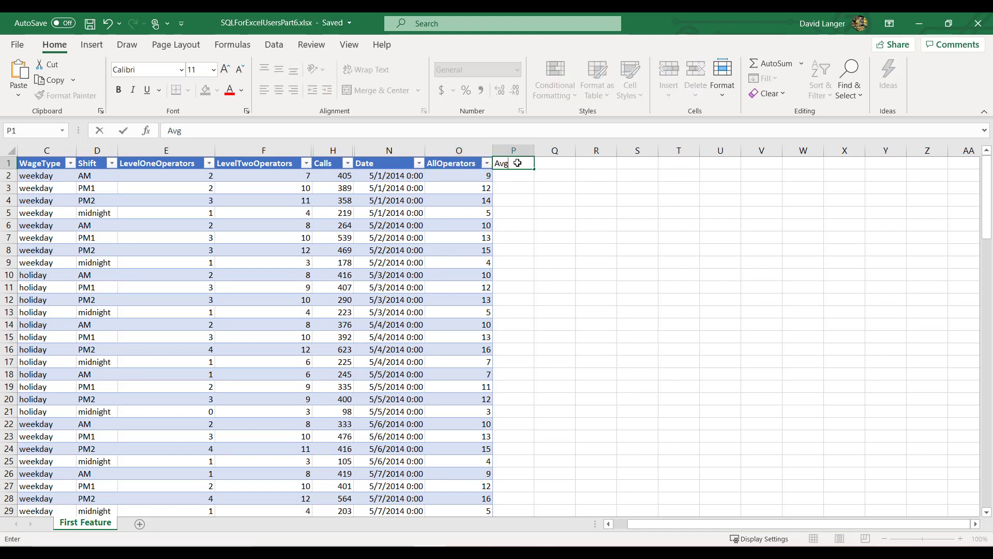
{"action": "type", "text": "CallsPerOperator"}
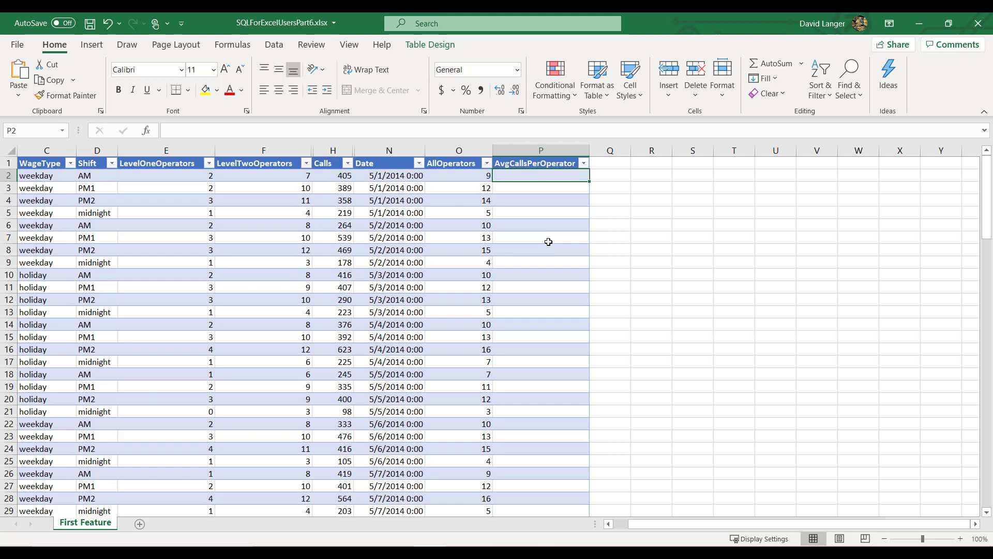
Step: Enter =H2/O2 in P2 so the column fills down with Calls divided by AllOperators
{"action": "type", "text": "="}
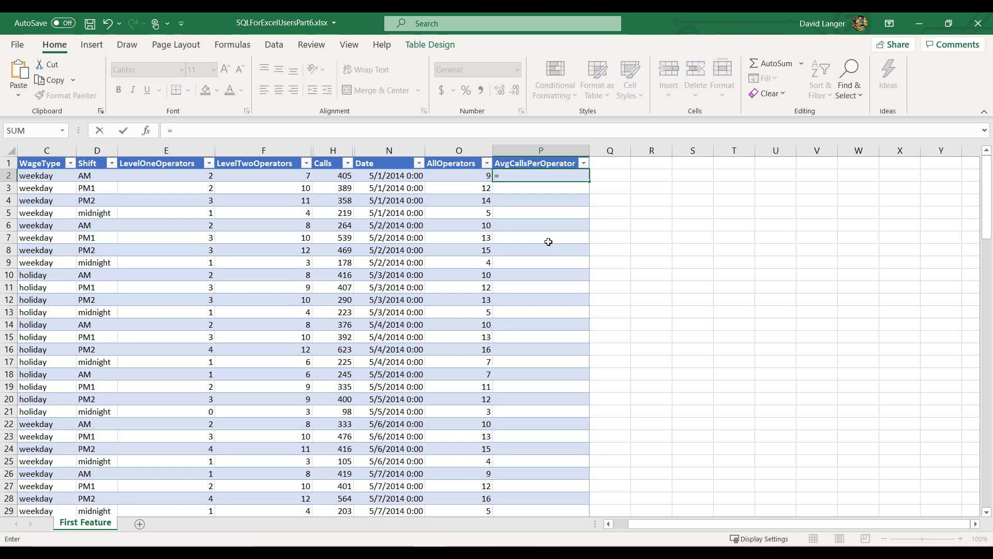
{"action": "left_click", "coordinate": [333, 175]}
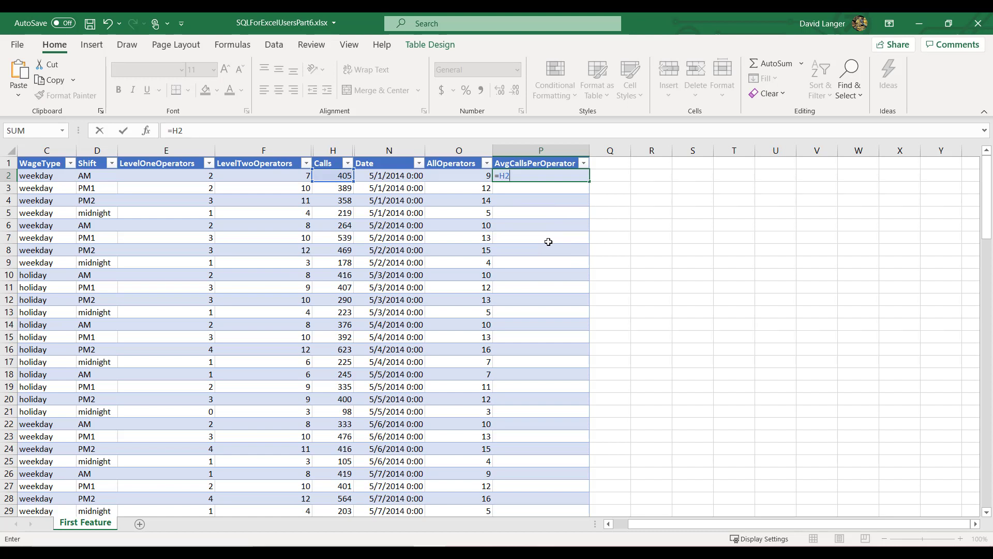
{"action": "type", "text": "/"}
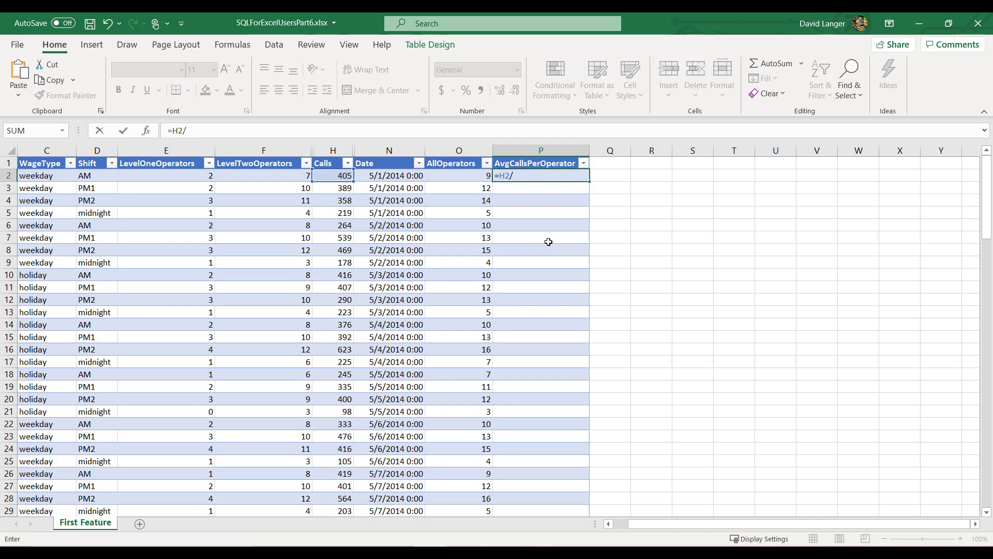
{"action": "left_click", "coordinate": [458, 175]}
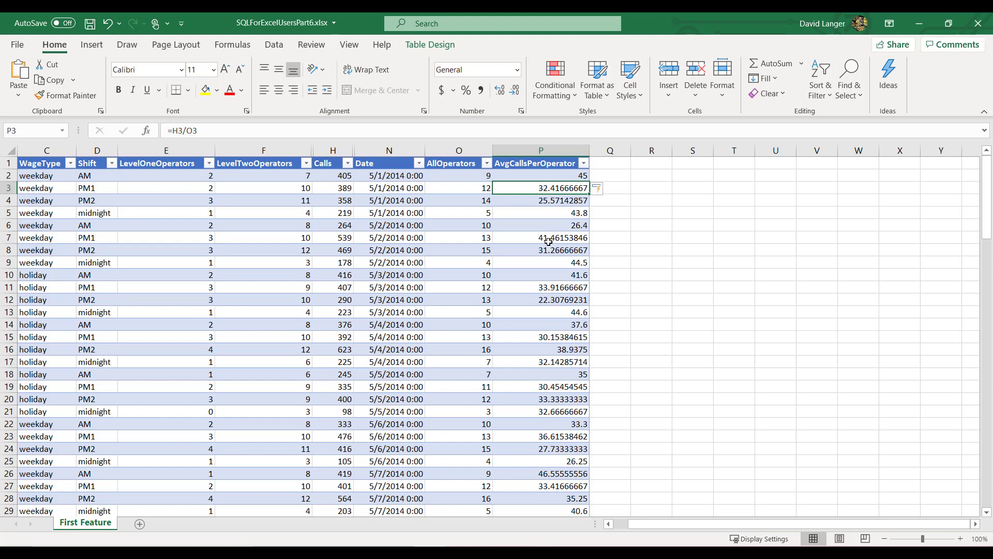
{"action": "mouse_move", "coordinate": [544, 217]}
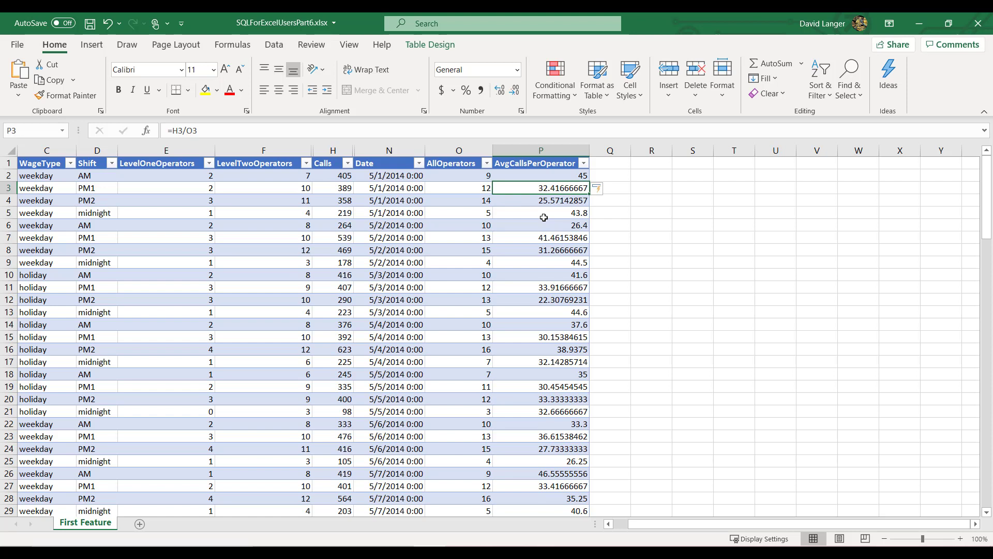
{"action": "mouse_move", "coordinate": [545, 224]}
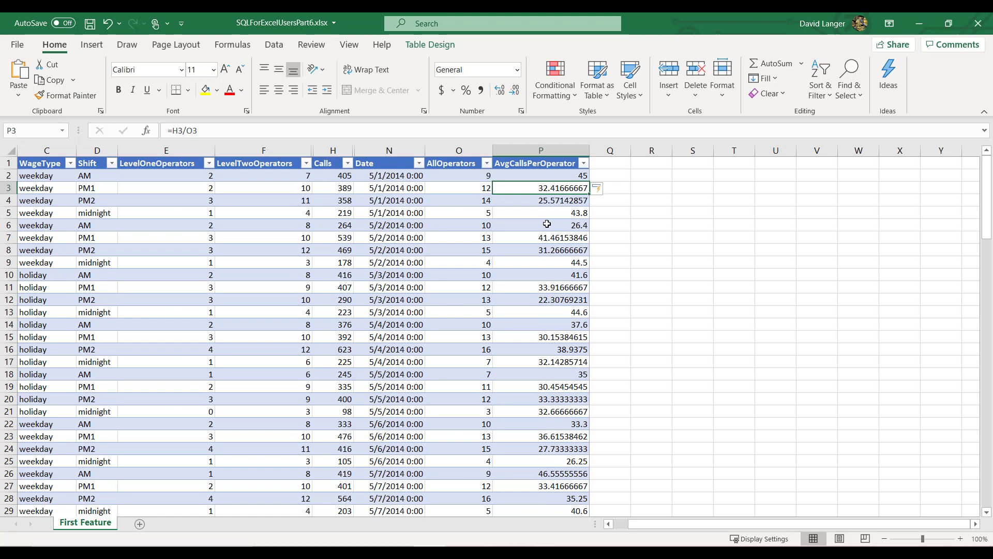
{"action": "left_click", "coordinate": [263, 187]}
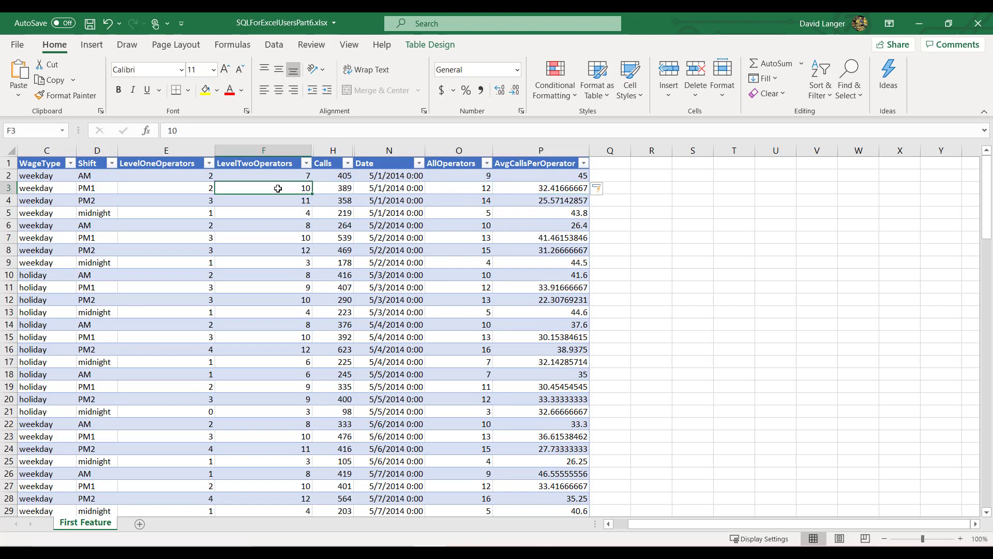
{"action": "left_click", "coordinate": [166, 188]}
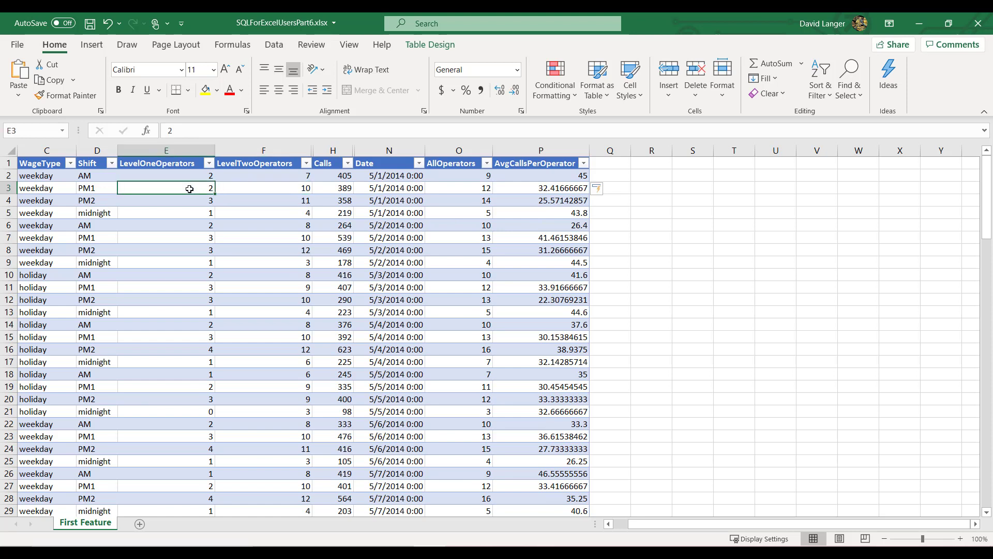
{"action": "left_click", "coordinate": [333, 187]}
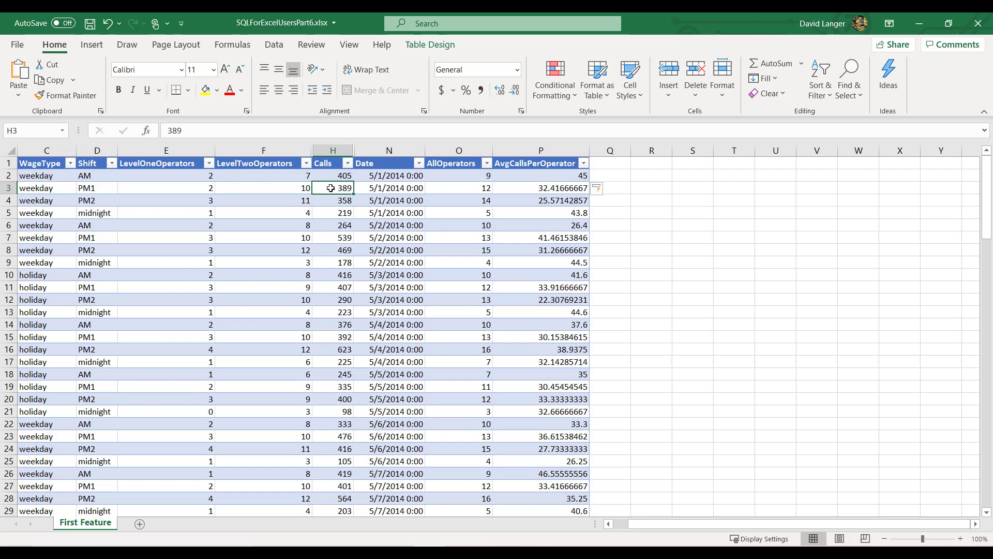
{"action": "mouse_move", "coordinate": [527, 187]}
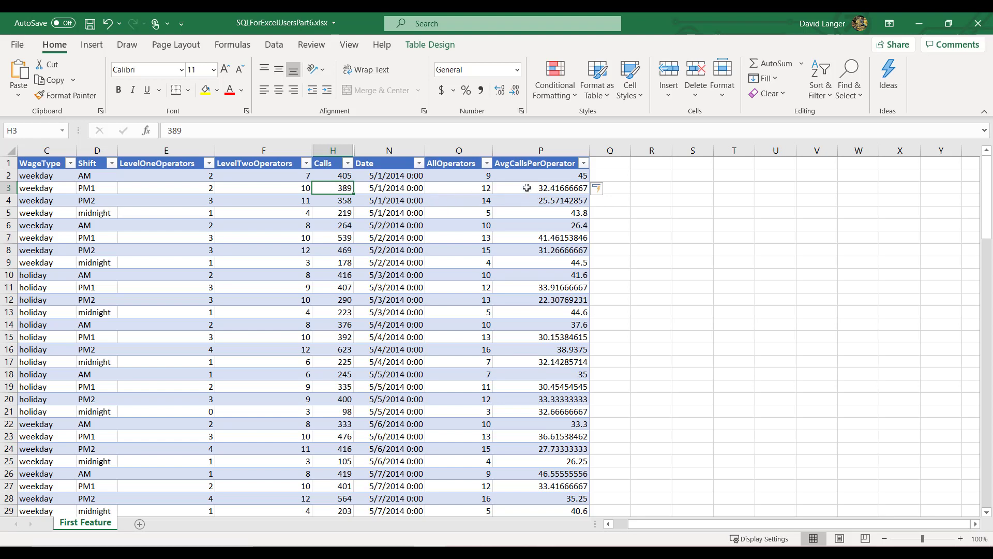
{"action": "left_click", "coordinate": [540, 187]}
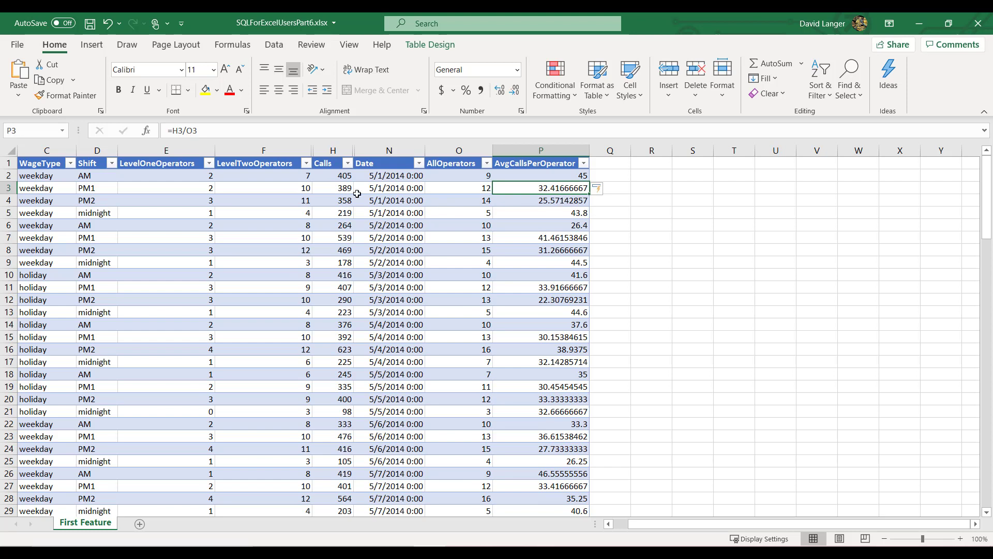
{"action": "left_click", "coordinate": [332, 187]}
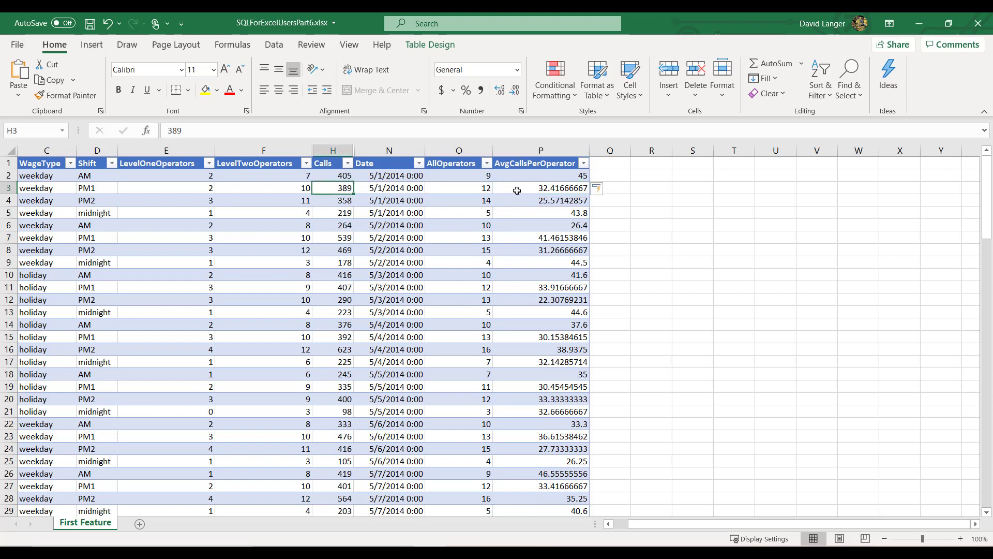
{"action": "left_click", "coordinate": [540, 187]}
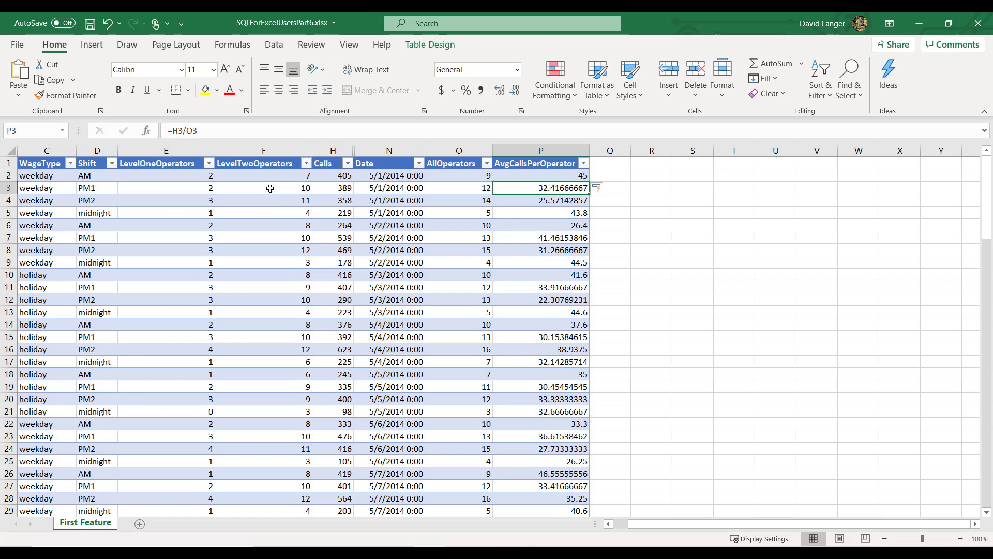
{"action": "left_click", "coordinate": [263, 187]}
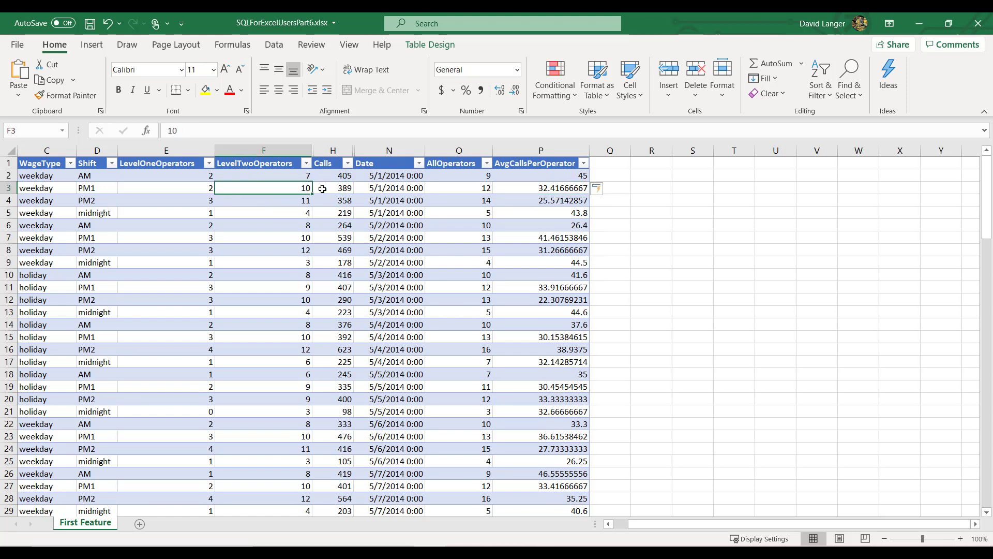
{"action": "left_click", "coordinate": [332, 187]}
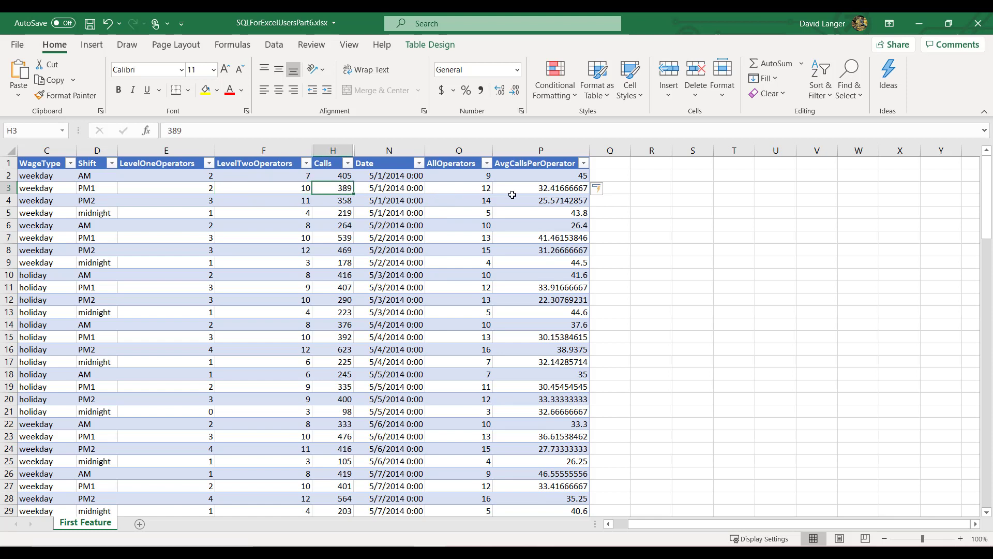
{"action": "left_click", "coordinate": [540, 187]}
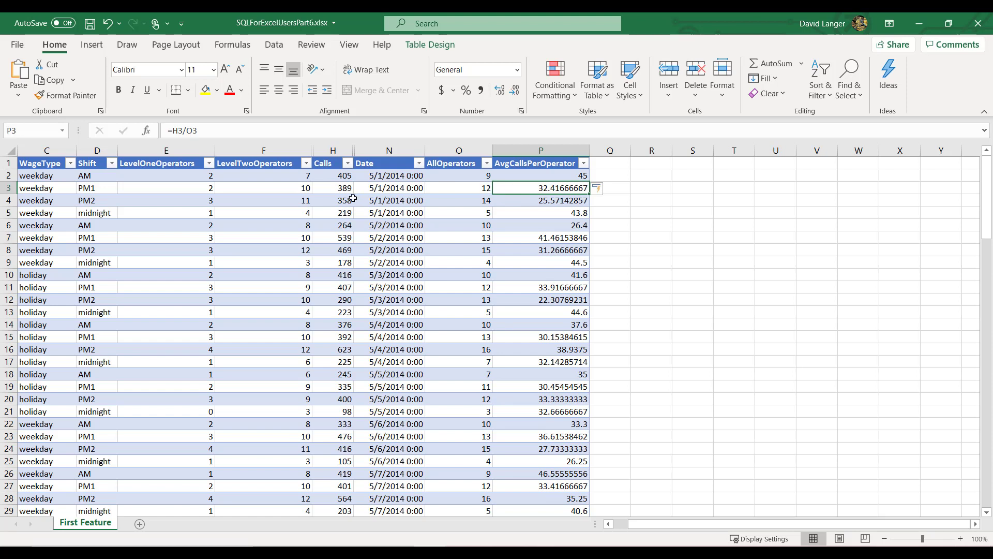
{"action": "left_click", "coordinate": [263, 187]}
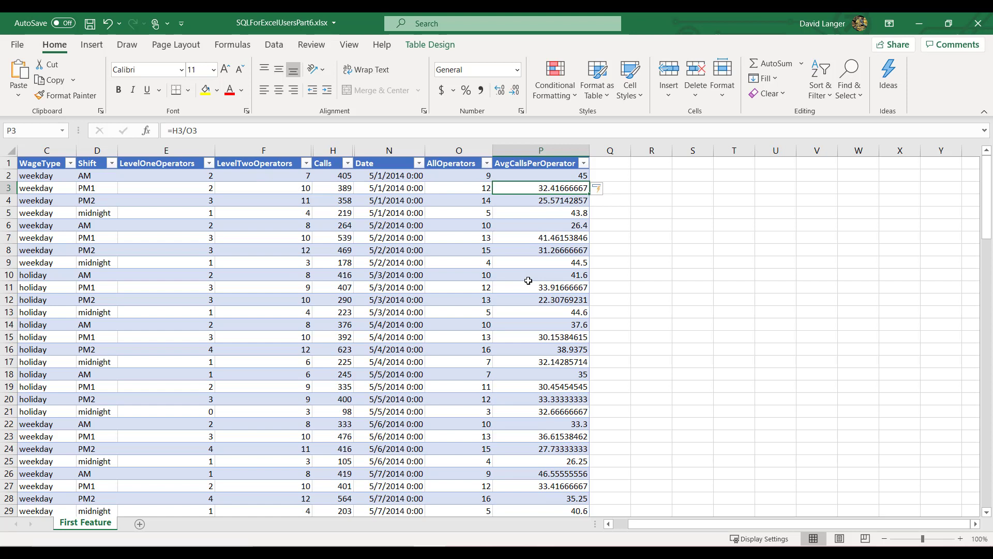
{"action": "mouse_move", "coordinate": [545, 207]}
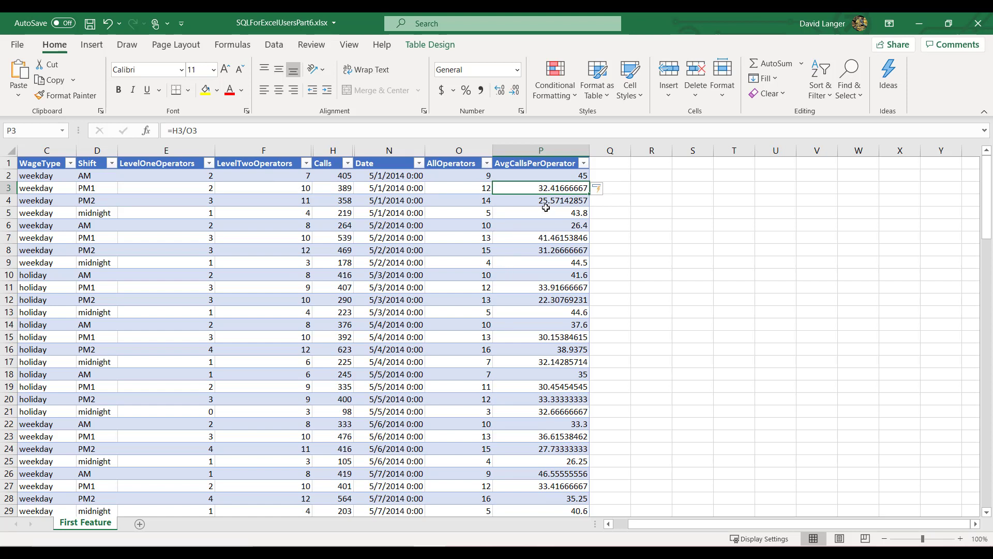
{"action": "mouse_move", "coordinate": [550, 197]}
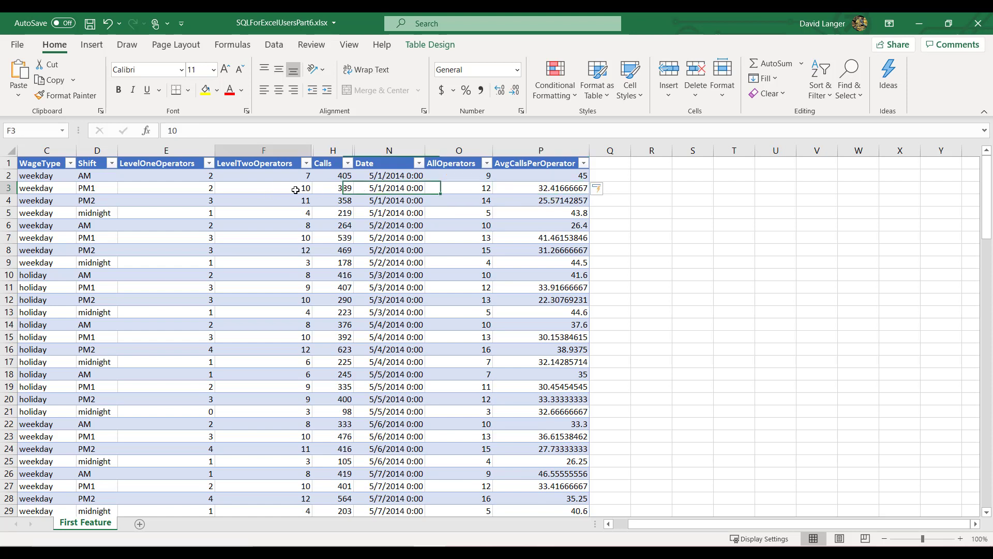
{"action": "left_click", "coordinate": [332, 187]}
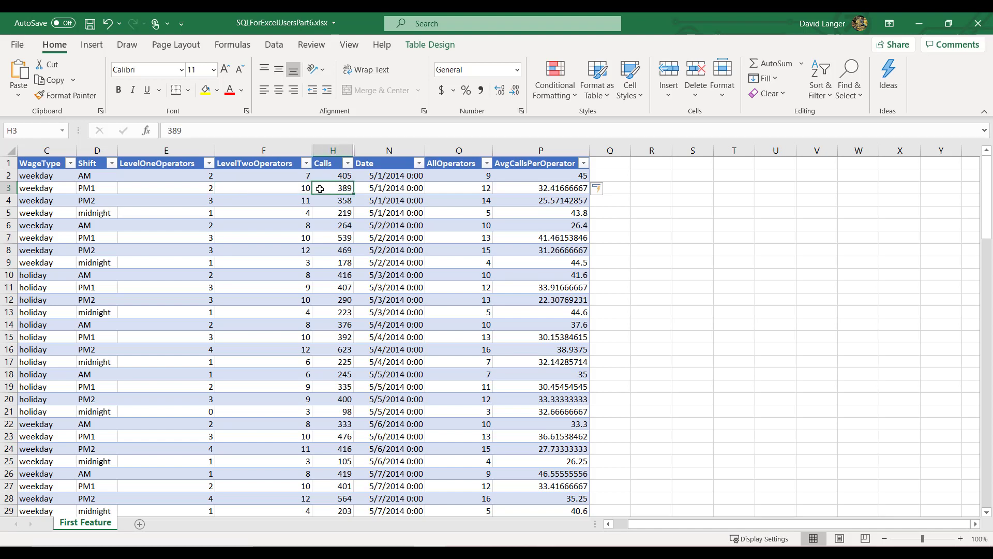
{"action": "mouse_move", "coordinate": [441, 189]}
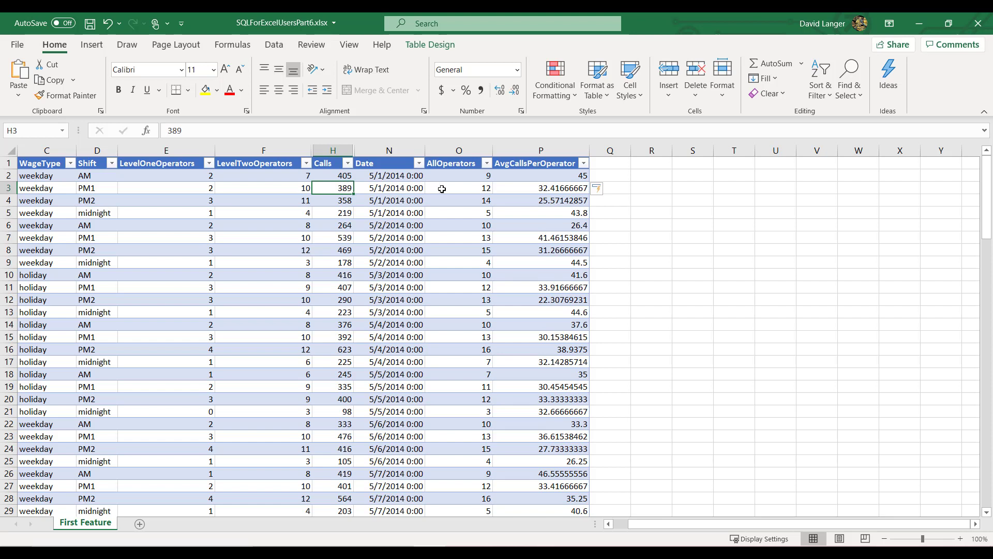
{"action": "left_click", "coordinate": [540, 187]}
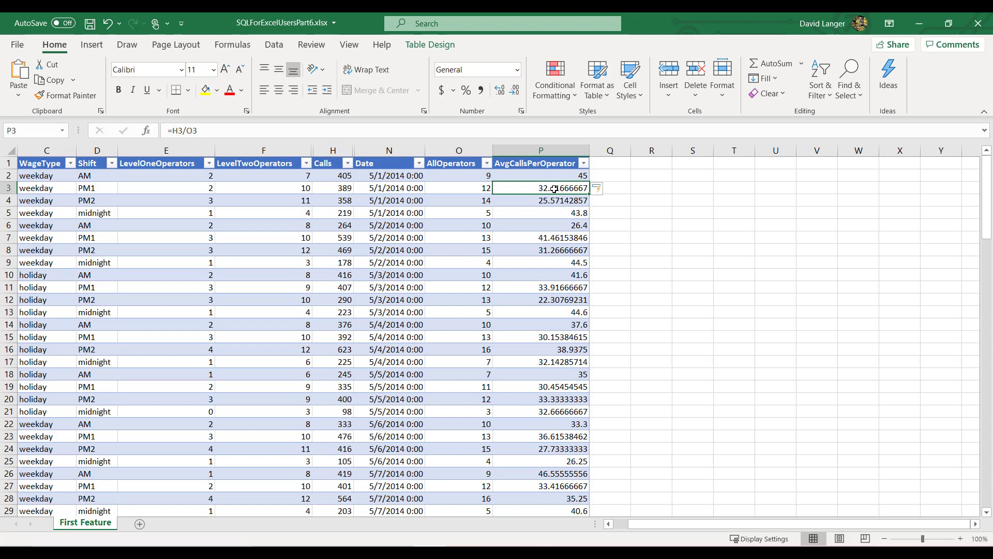
{"action": "mouse_move", "coordinate": [333, 218]}
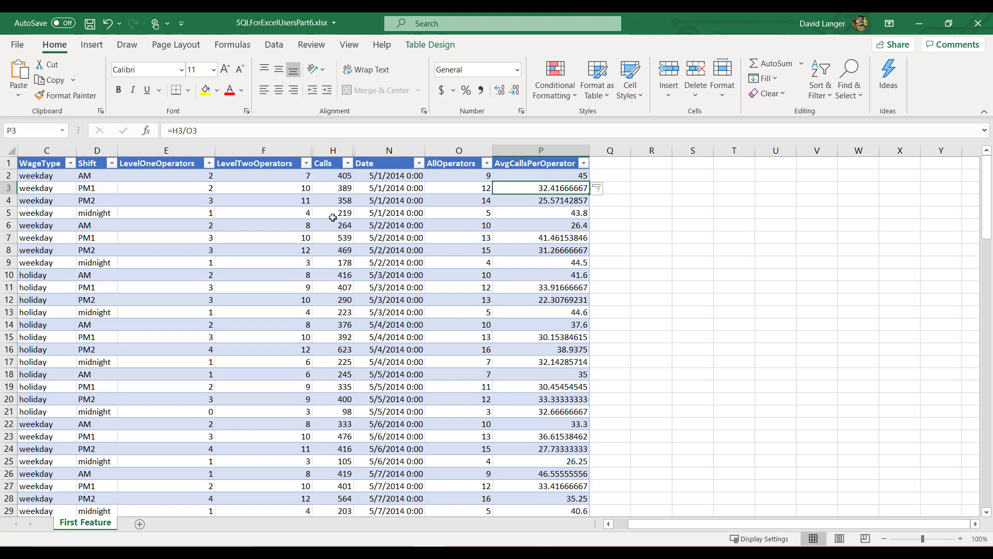
{"action": "mouse_move", "coordinate": [310, 178]}
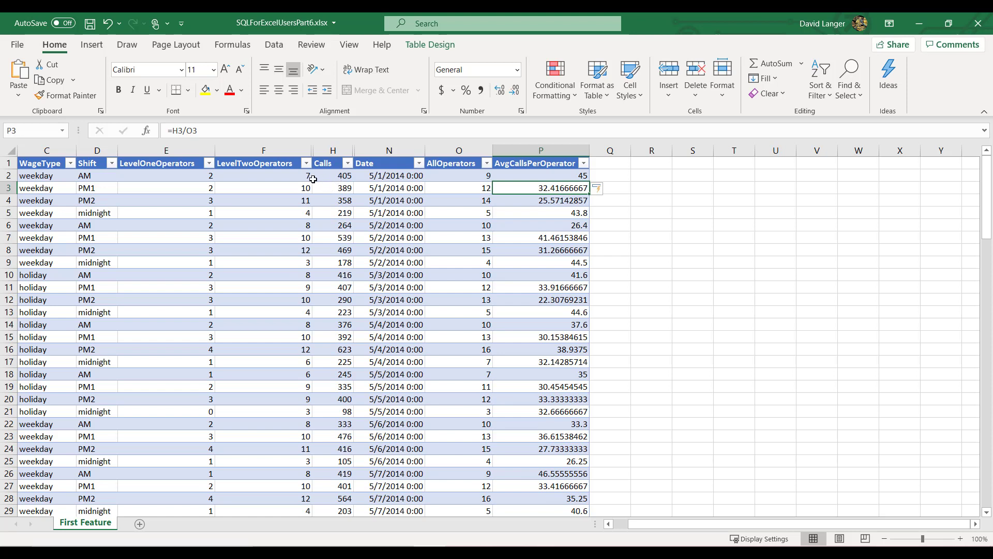
{"action": "left_click", "coordinate": [540, 175]}
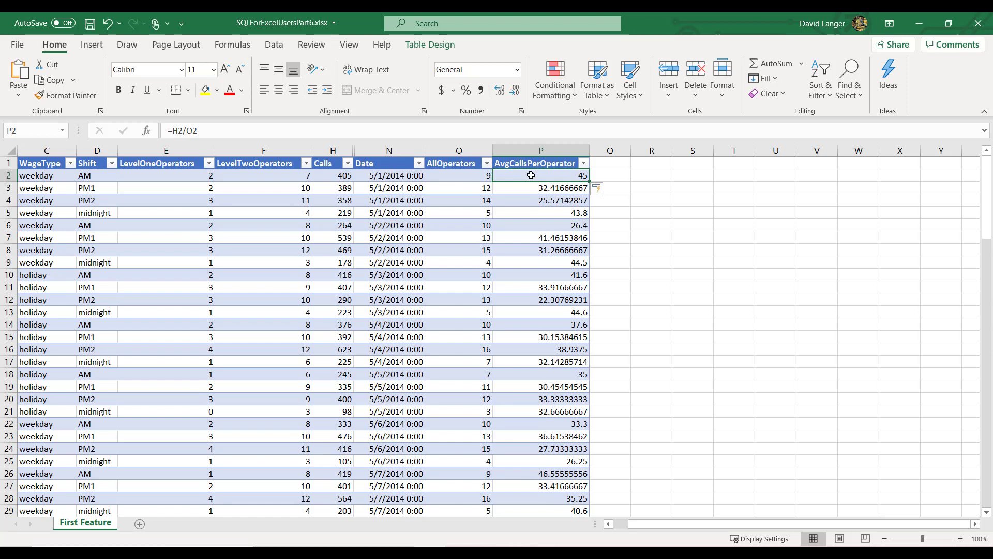
{"action": "left_click", "coordinate": [333, 176]}
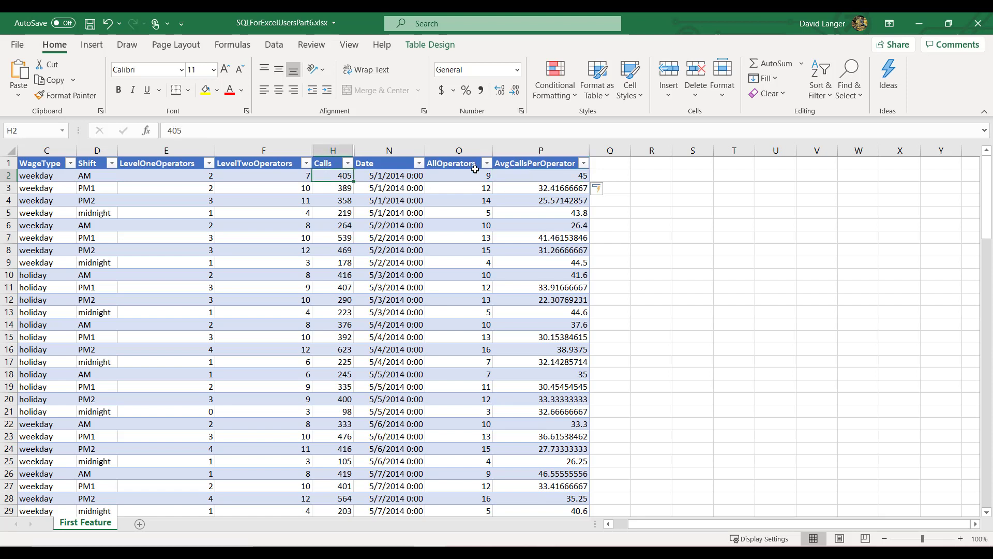
{"action": "left_click", "coordinate": [540, 175]}
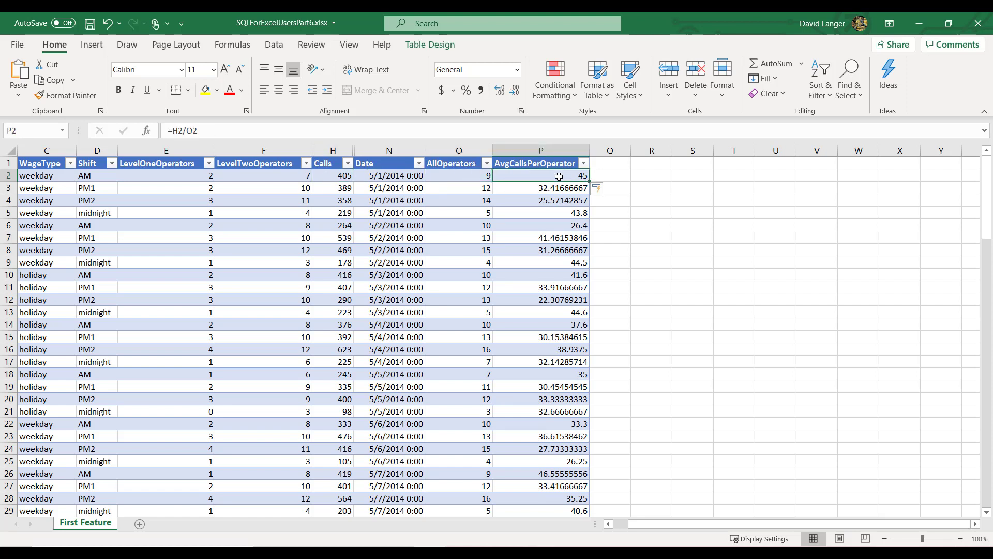
{"action": "left_click", "coordinate": [459, 188]}
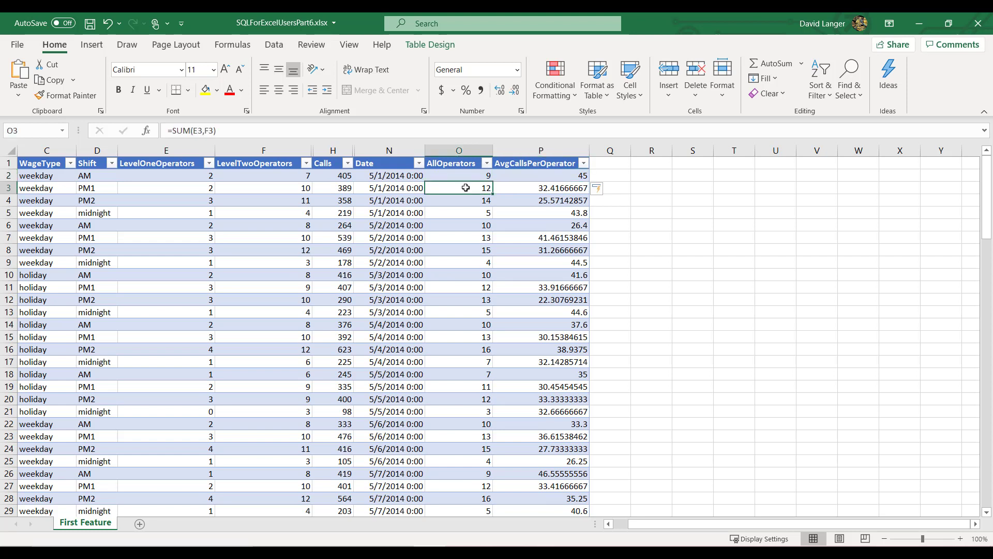
{"action": "left_click", "coordinate": [332, 187]}
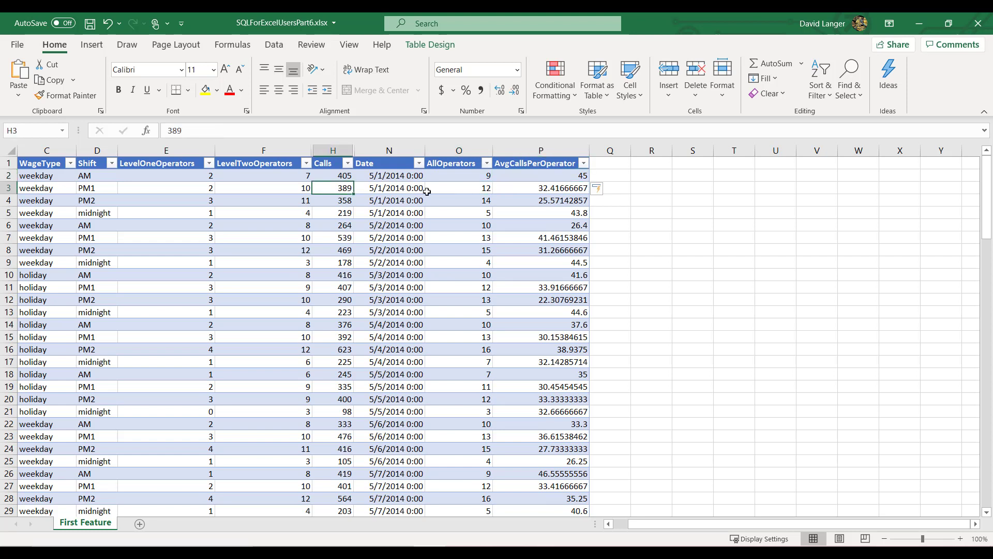
{"action": "left_click", "coordinate": [459, 187]}
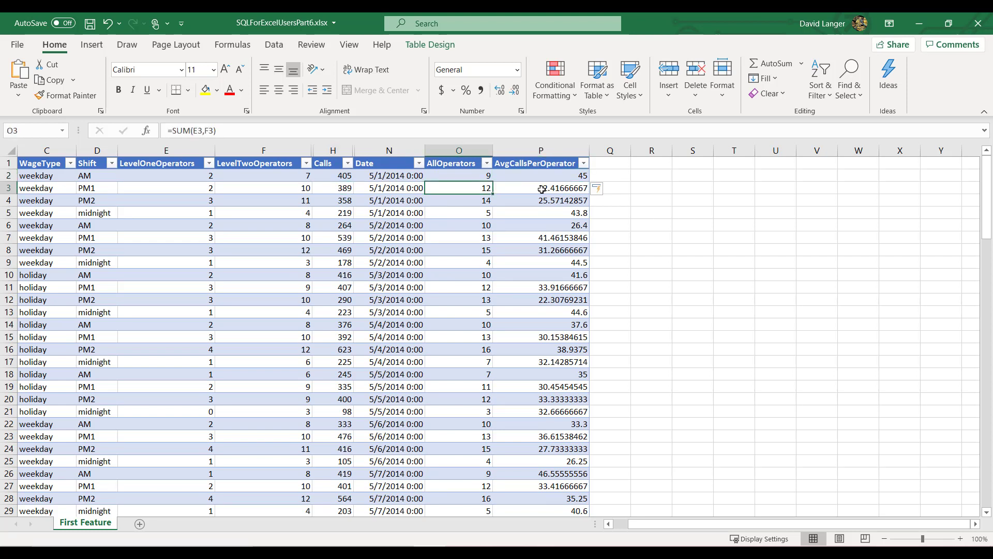
{"action": "left_click", "coordinate": [333, 188]}
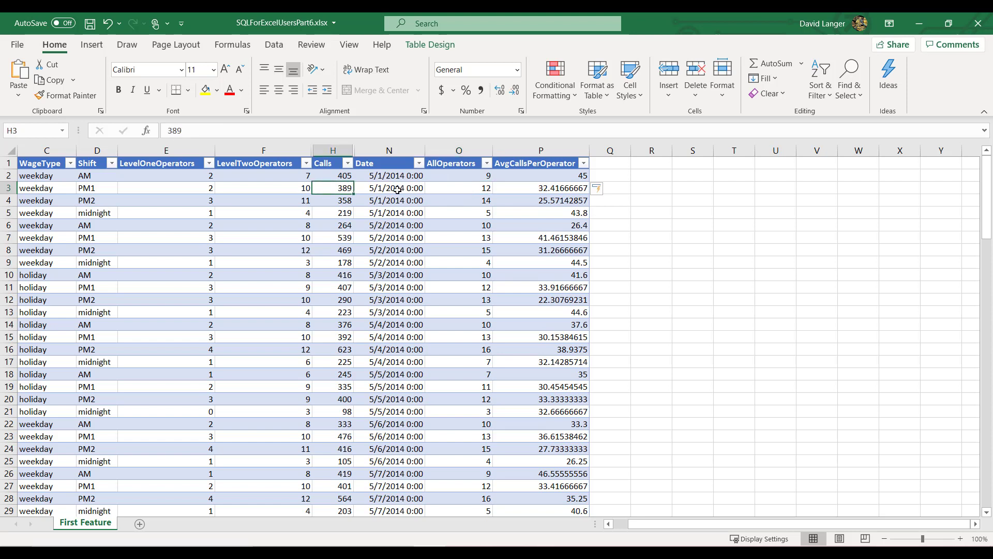
{"action": "left_click", "coordinate": [459, 187]}
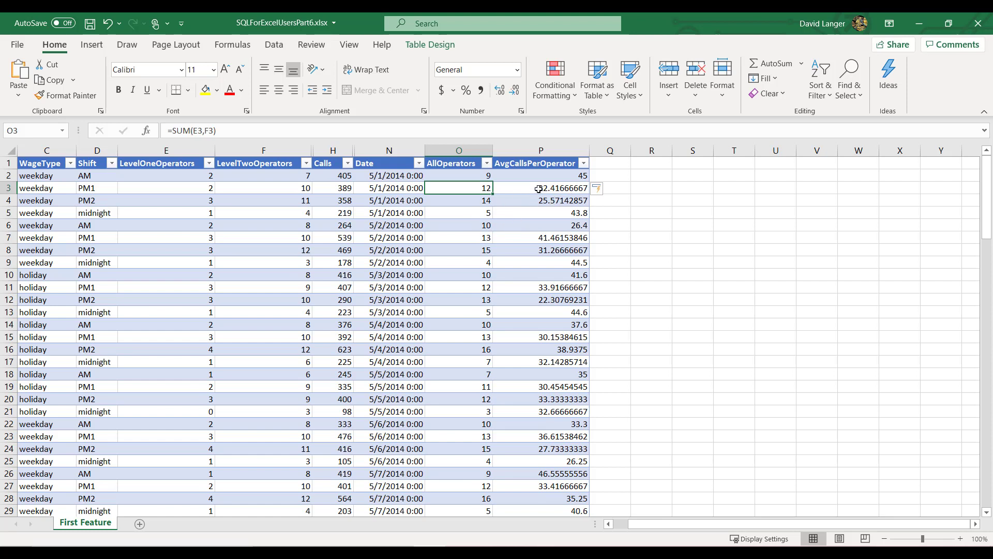
{"action": "left_click", "coordinate": [263, 187]}
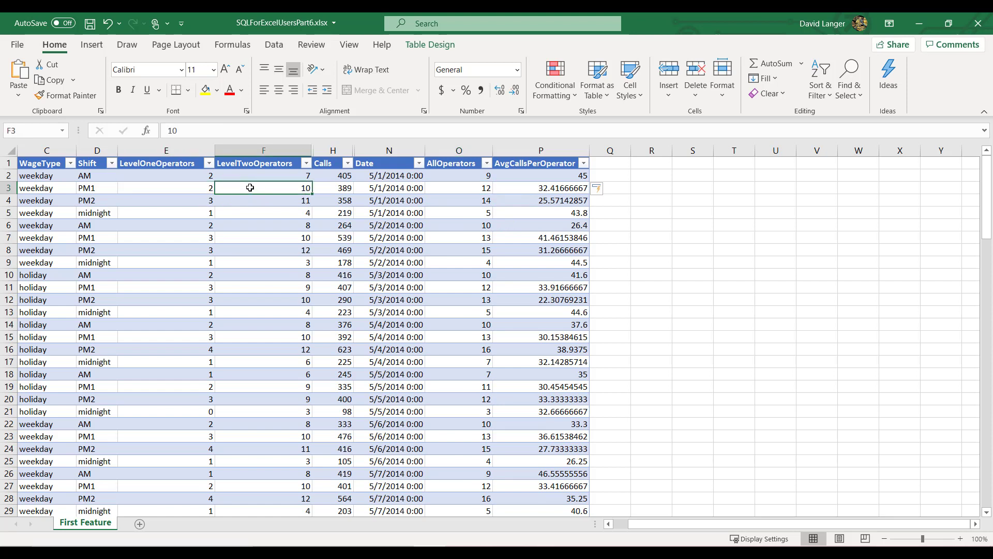
{"action": "left_click", "coordinate": [459, 187]}
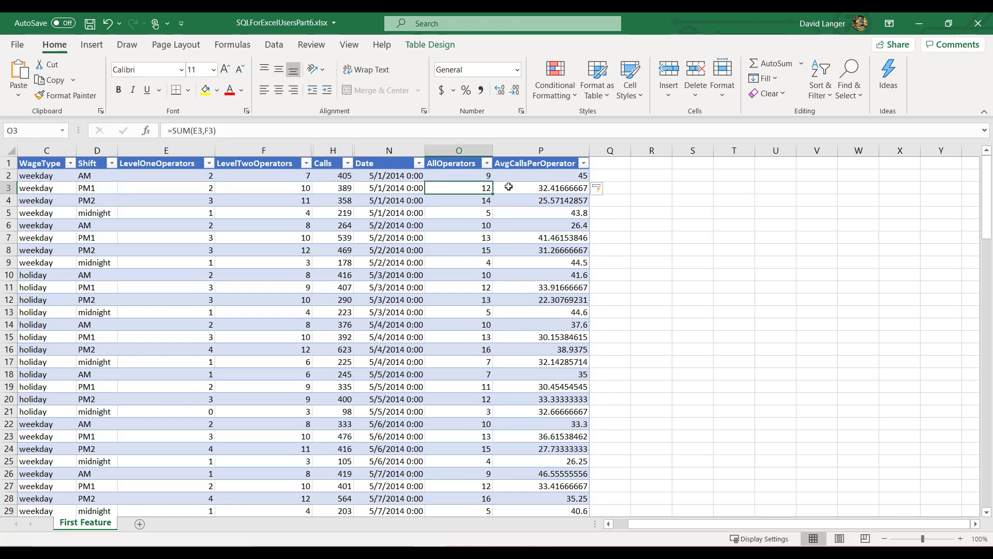
{"action": "left_click", "coordinate": [540, 188]}
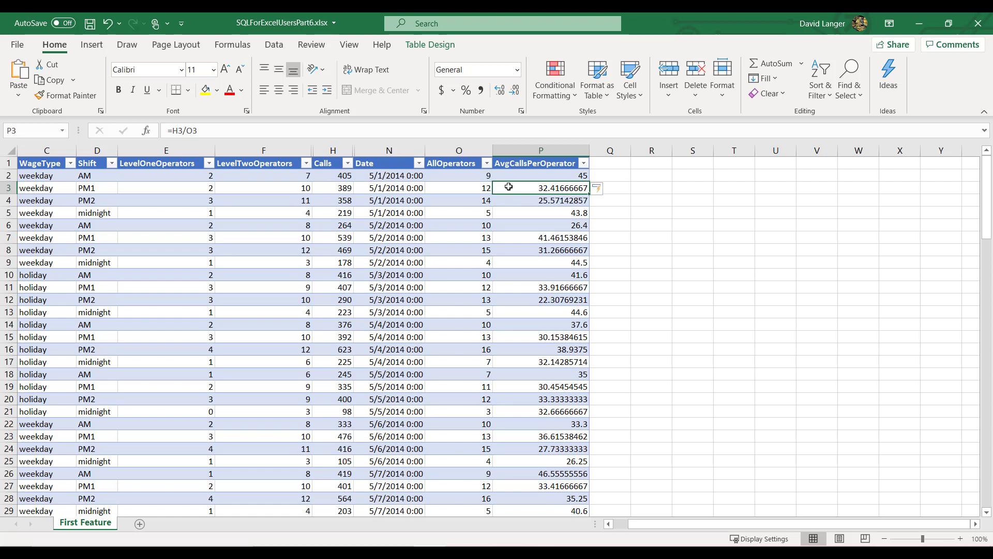
{"action": "left_click", "coordinate": [57, 23]}
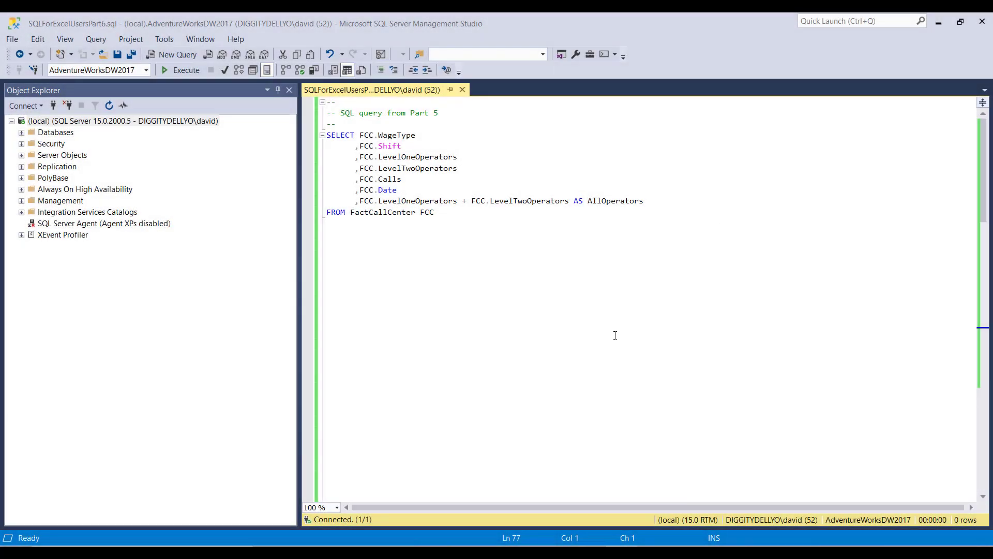
Step: Execute the selected Part 5 FactCallCenter query, returning 120 rows with AllOperators
{"action": "left_click_drag", "start_coordinate": [397, 189], "coordinate": [434, 212]}
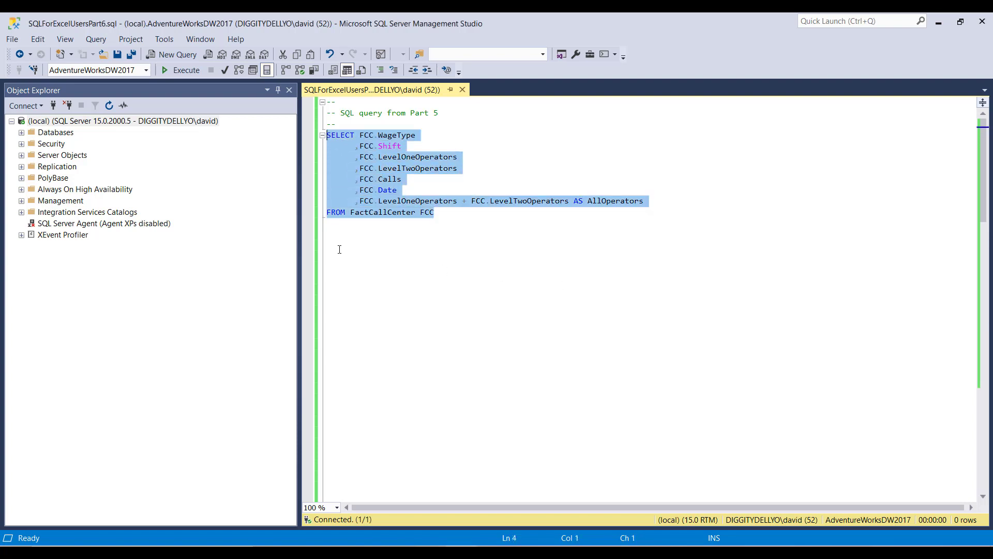
{"action": "left_click", "coordinate": [181, 69]}
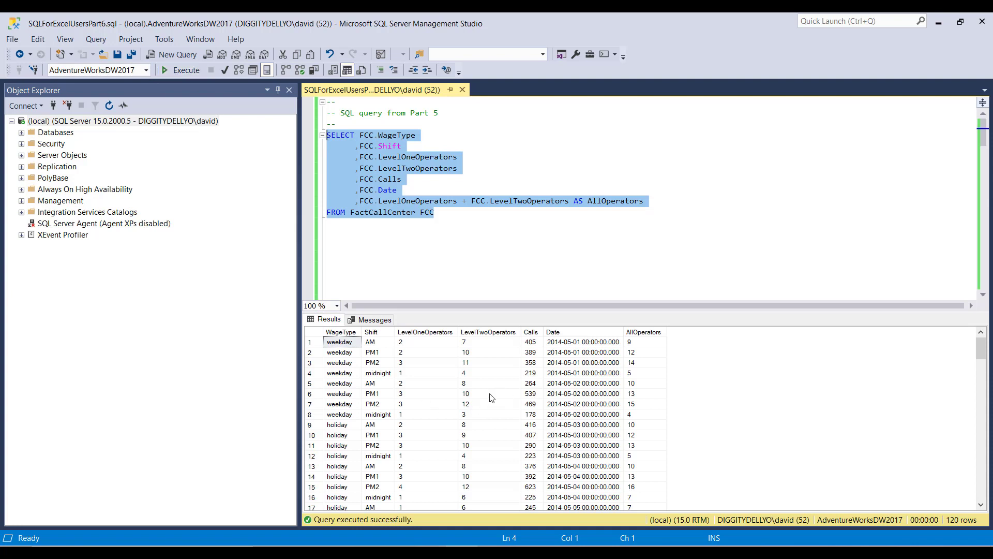
{"action": "mouse_move", "coordinate": [550, 409]}
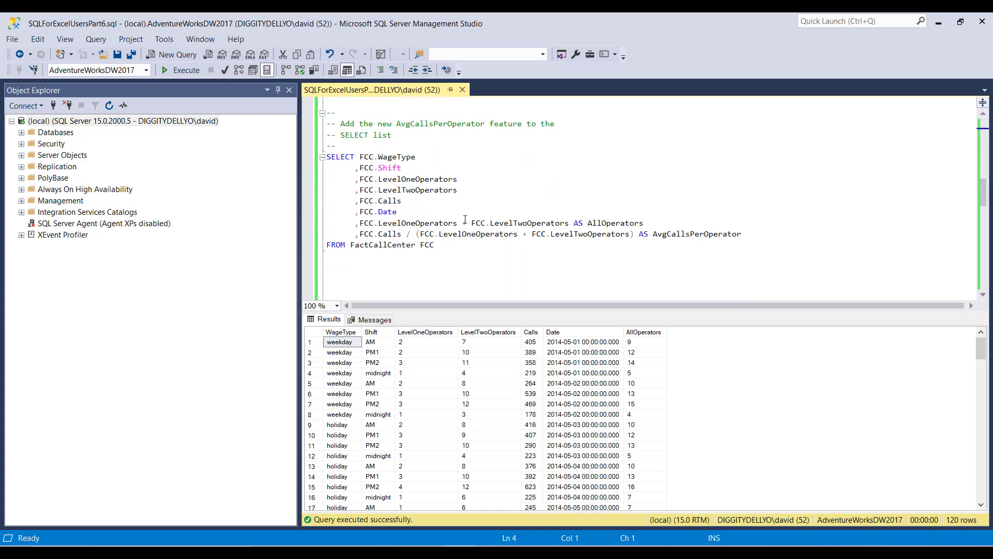
Step: Add ,FCC.Calls / (FCC.LevelOneOperators + FCC.LevelTwoOperators) AS AvgCallsPerOperator to the SELECT list
{"action": "double_click", "coordinate": [365, 233]}
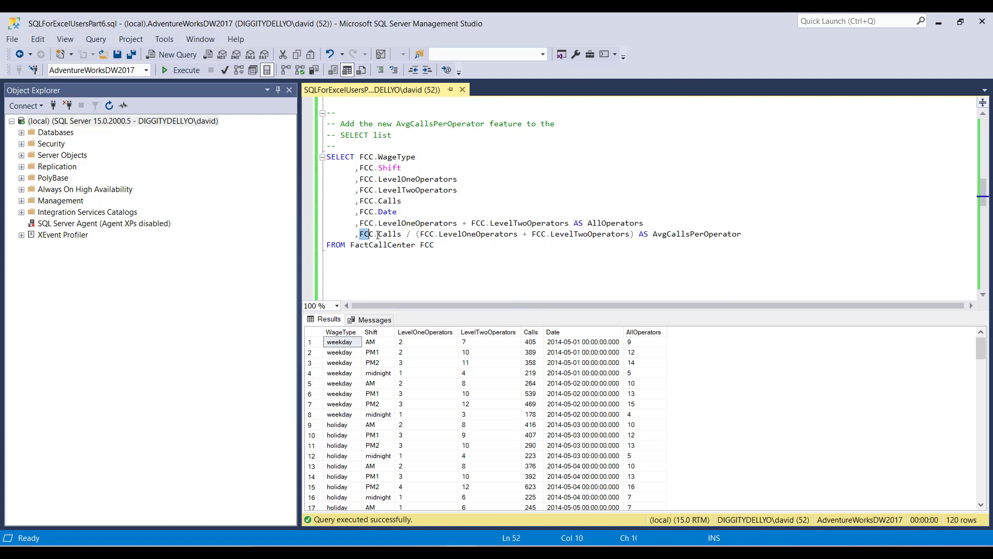
{"action": "left_click_drag", "start_coordinate": [360, 234], "coordinate": [631, 234]}
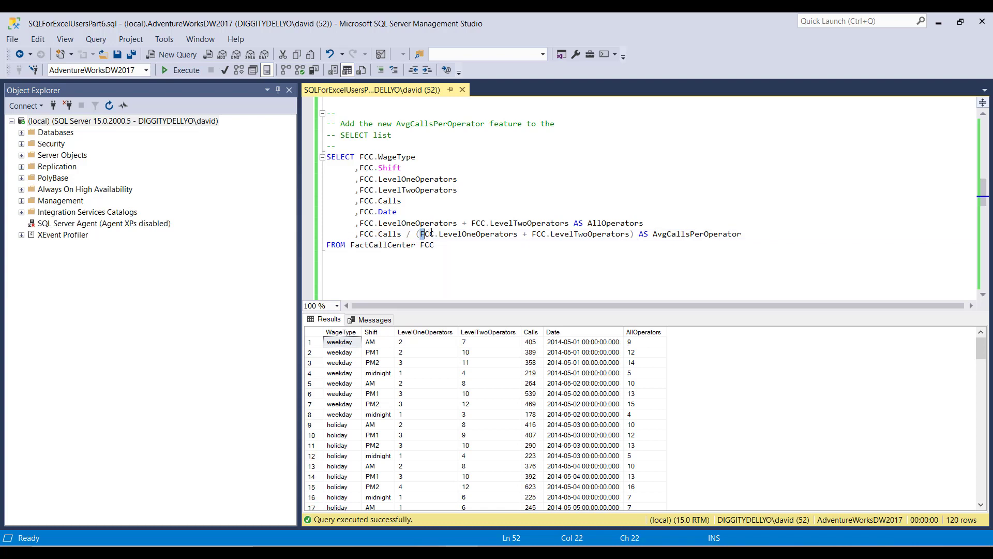
{"action": "left_click_drag", "start_coordinate": [419, 234], "coordinate": [517, 233]}
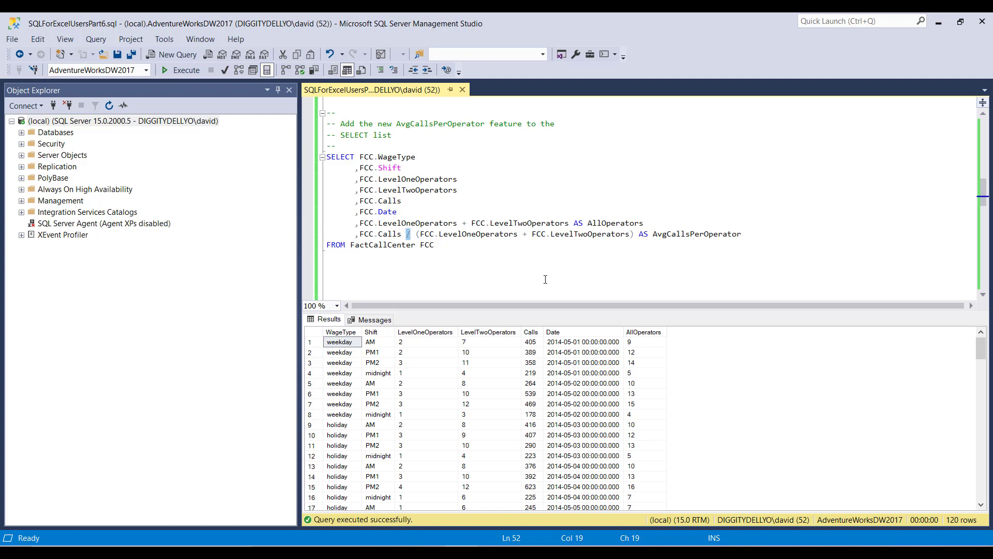
{"action": "left_click_drag", "start_coordinate": [412, 234], "coordinate": [434, 245]}
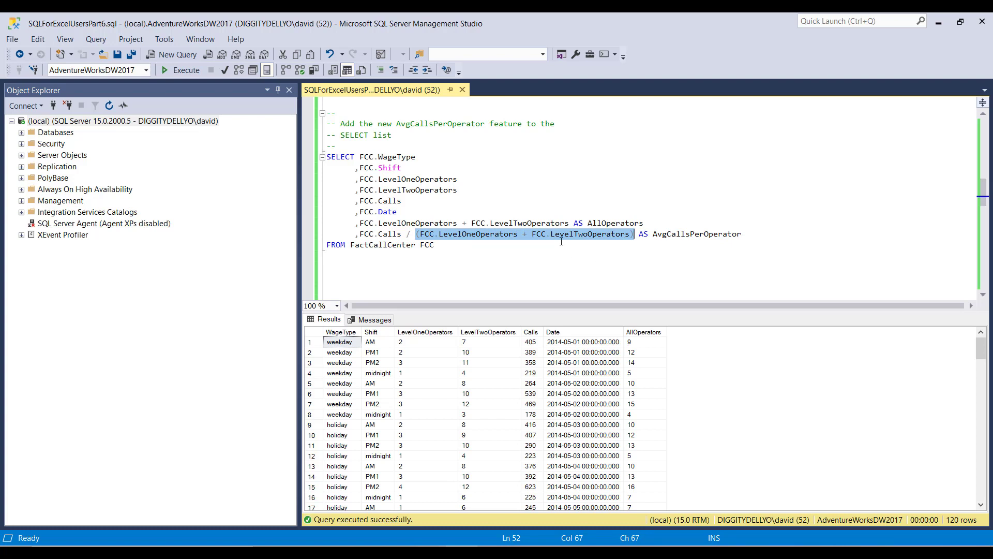
{"action": "left_click", "coordinate": [410, 234]}
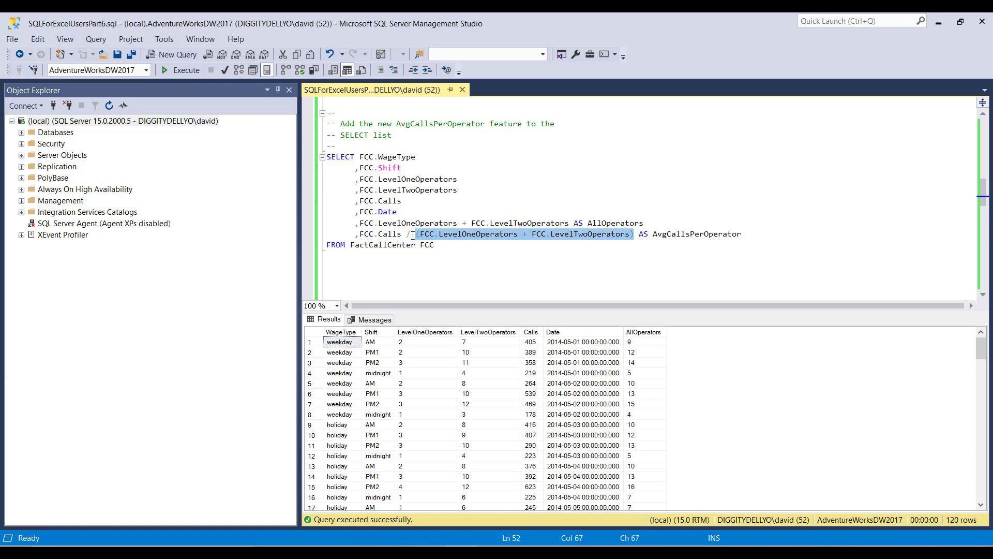
{"action": "left_click", "coordinate": [435, 245]}
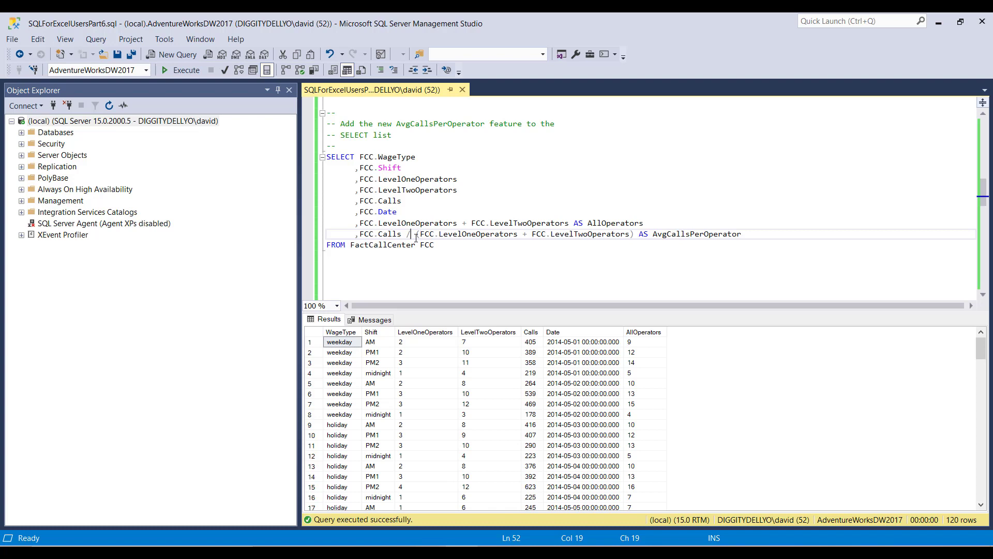
{"action": "left_click_drag", "start_coordinate": [418, 234], "coordinate": [632, 234]}
{"action": "type", "text": "("}
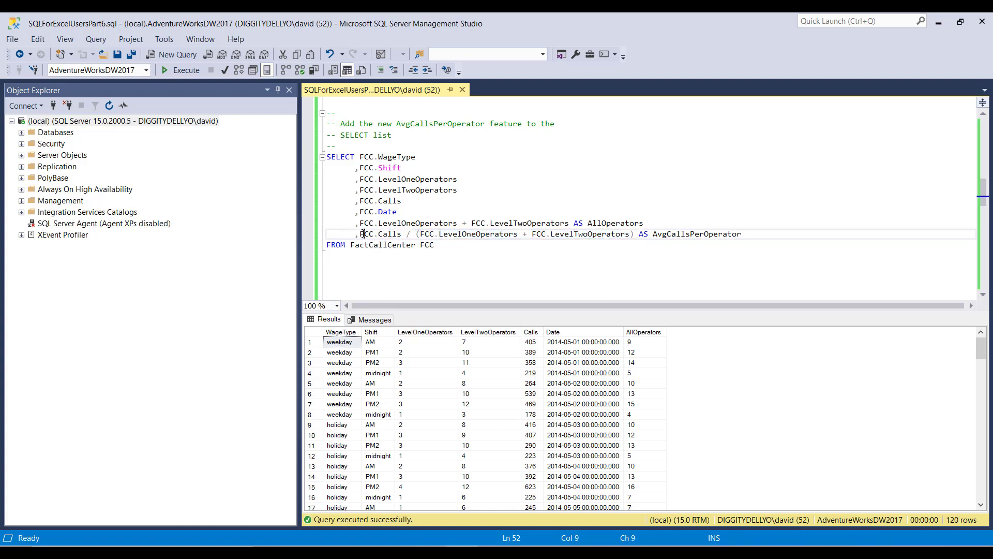
{"action": "double_click", "coordinate": [381, 233]}
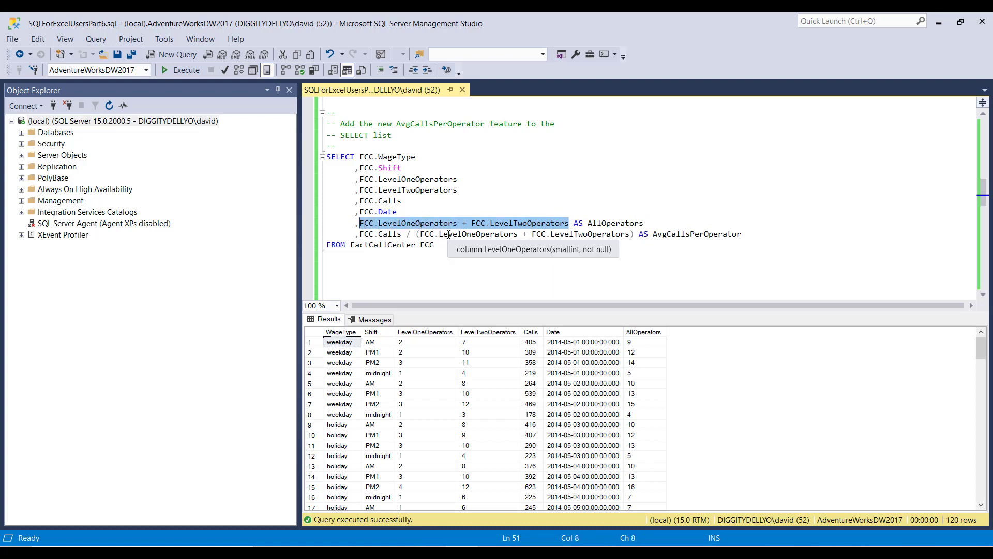
{"action": "mouse_move", "coordinate": [445, 242]}
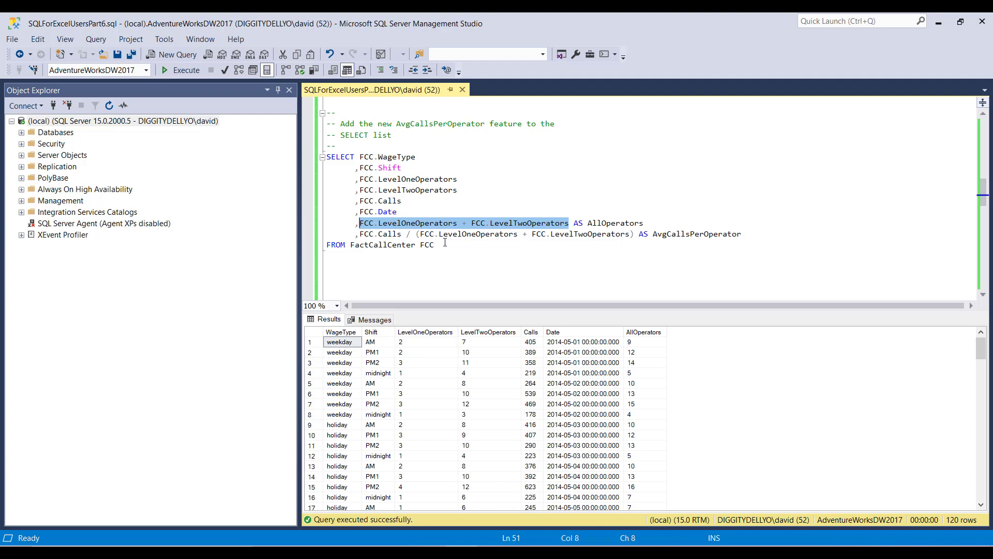
Step: Rerun the Part 6 query, getting whole-number AvgCallsPerOperator values like 45 and 32
{"action": "left_click", "coordinate": [181, 70]}
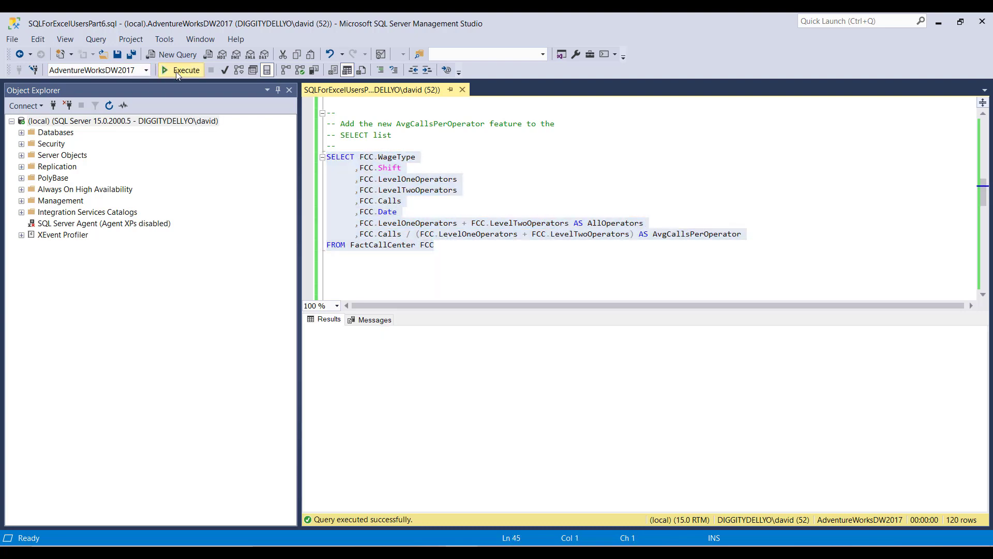
{"action": "left_click", "coordinate": [181, 70]}
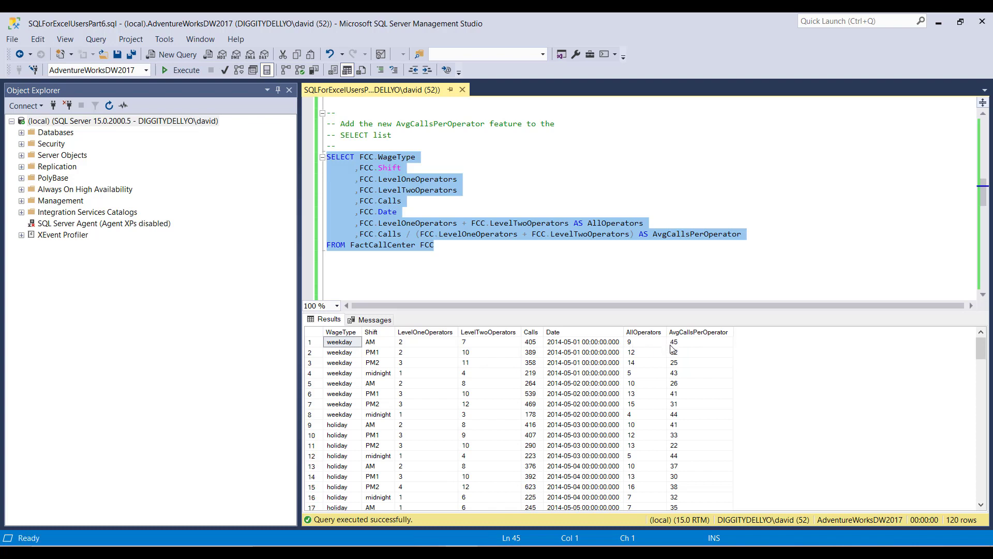
{"action": "mouse_move", "coordinate": [664, 363]}
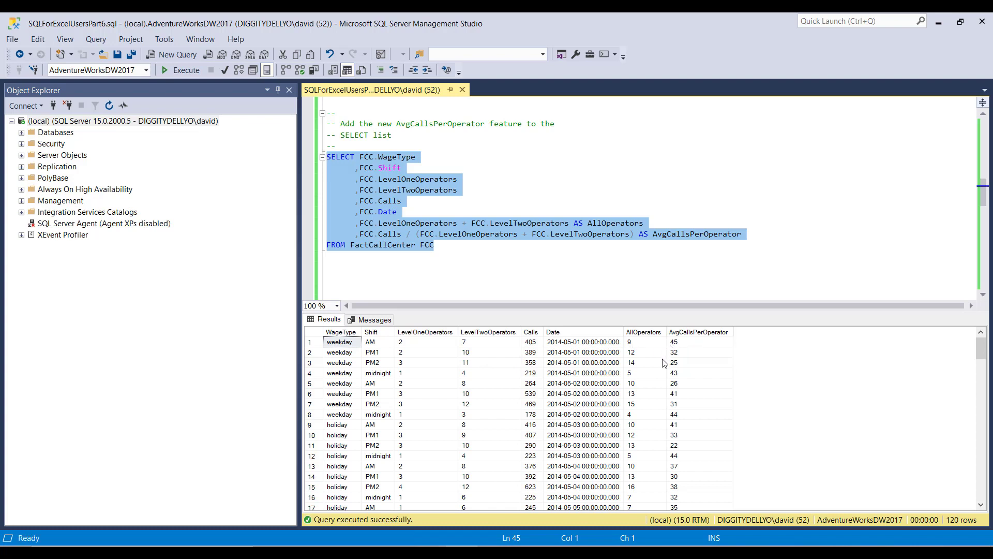
{"action": "mouse_move", "coordinate": [638, 355]}
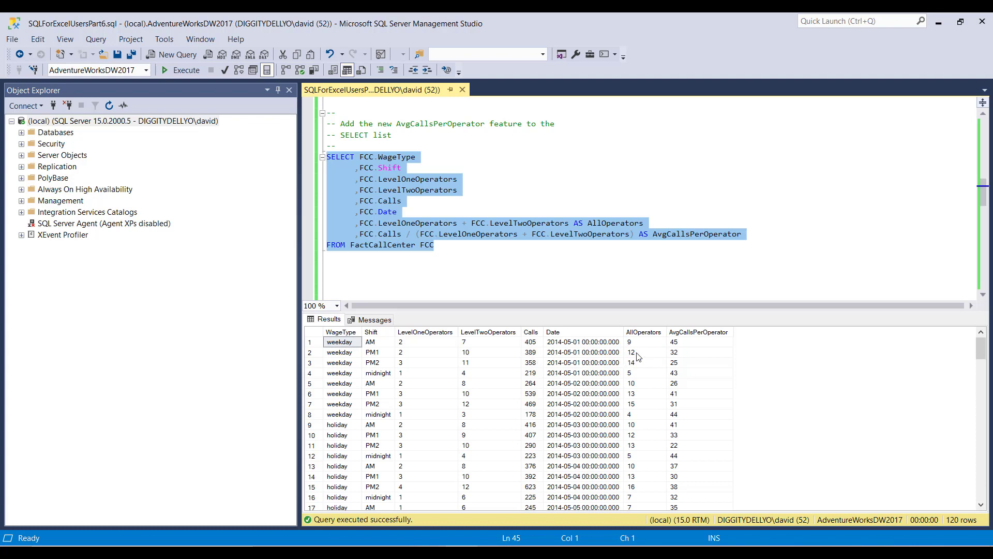
{"action": "mouse_move", "coordinate": [677, 358]}
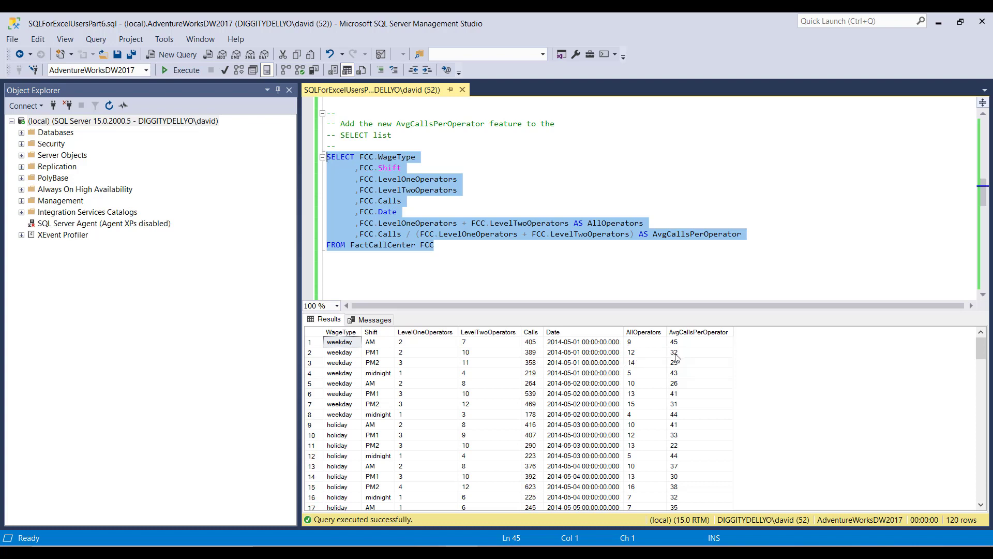
{"action": "mouse_move", "coordinate": [692, 353]}
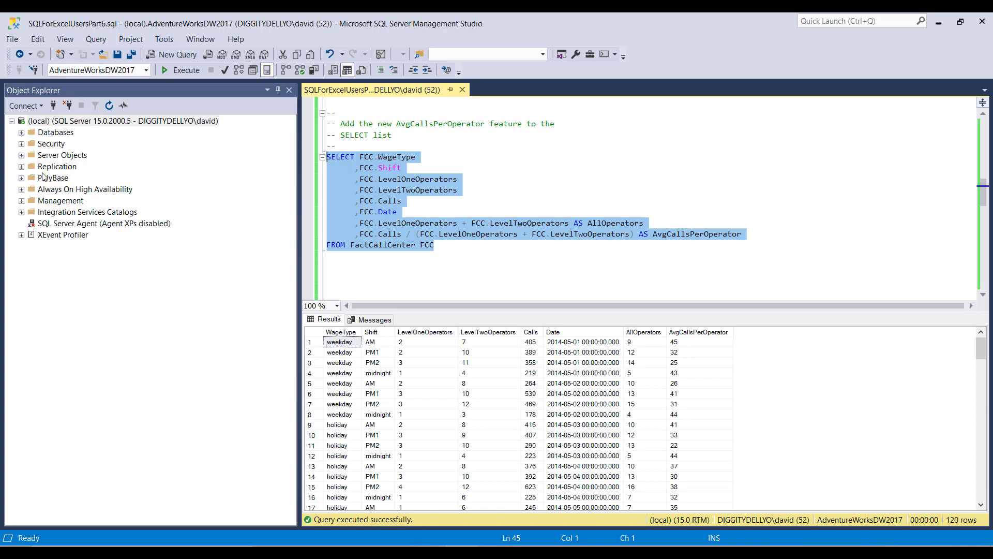
Step: Expand AdventureWorksDW2017 > FactCallCenter columns, showing Calls as int and operator counts as smallint
{"action": "left_click", "coordinate": [21, 132]}
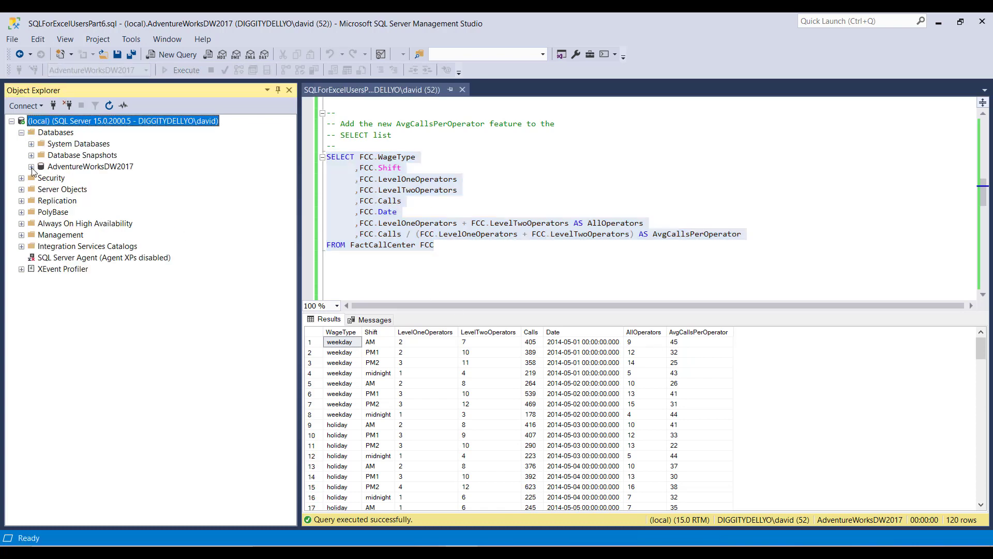
{"action": "left_click", "coordinate": [31, 166]}
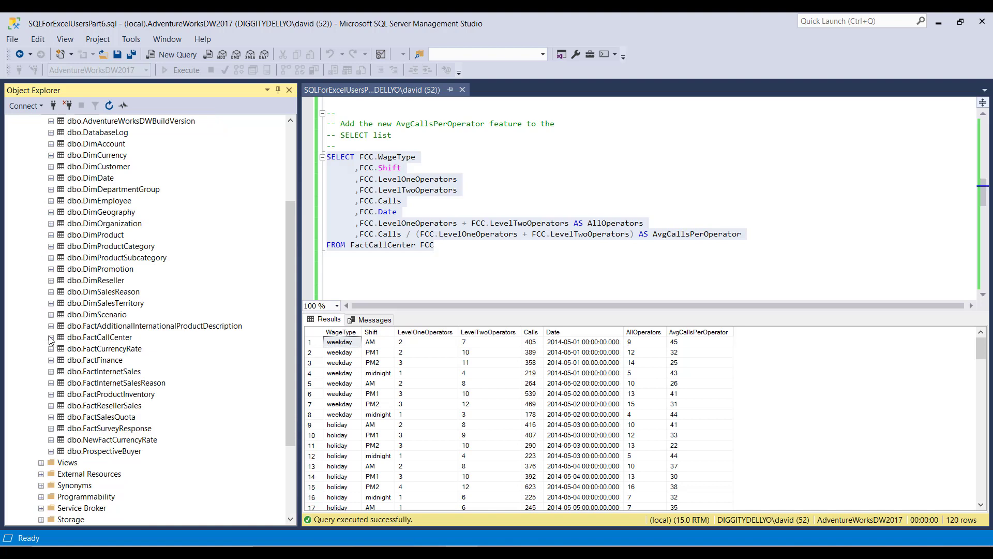
{"action": "left_click", "coordinate": [50, 337]}
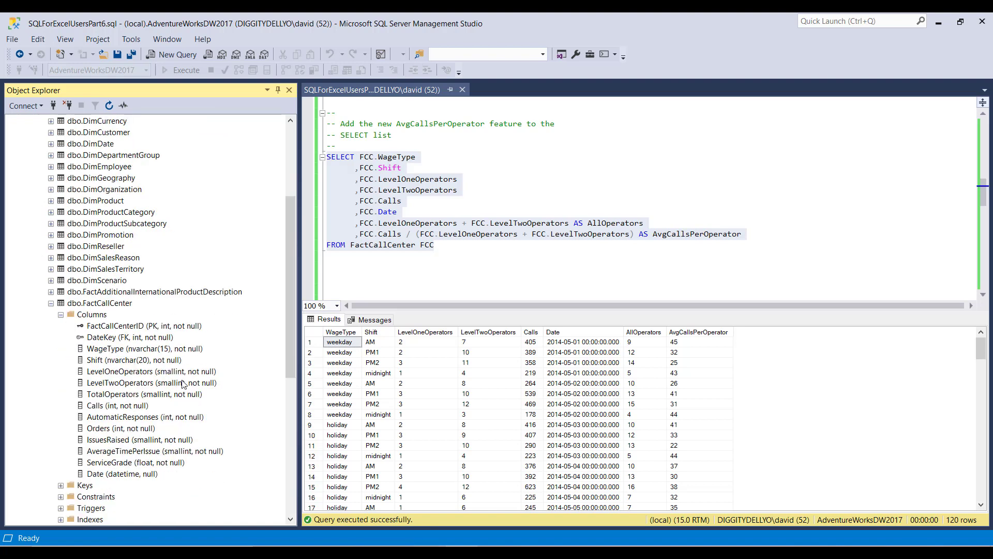
{"action": "left_click", "coordinate": [104, 405]}
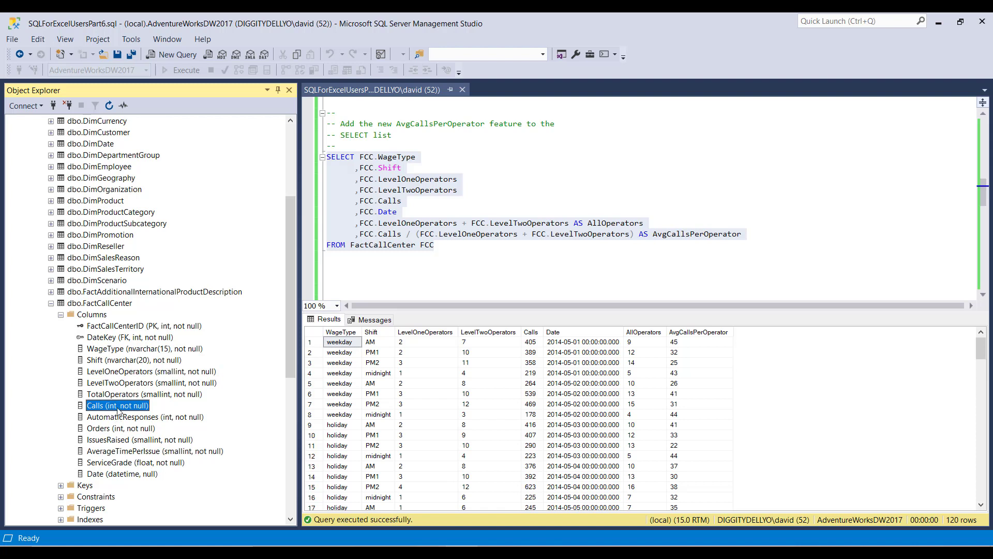
{"action": "left_click", "coordinate": [150, 371]}
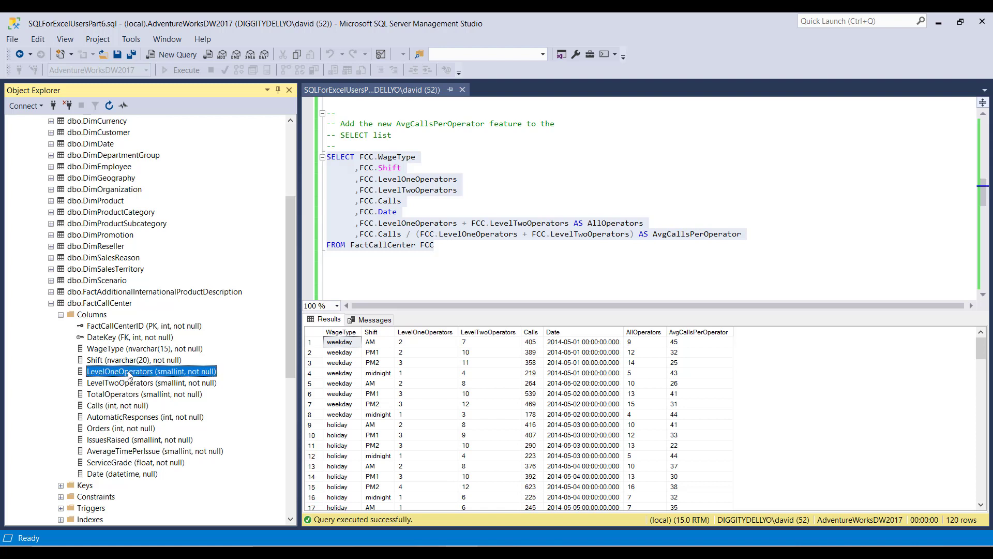
{"action": "mouse_move", "coordinate": [168, 377]}
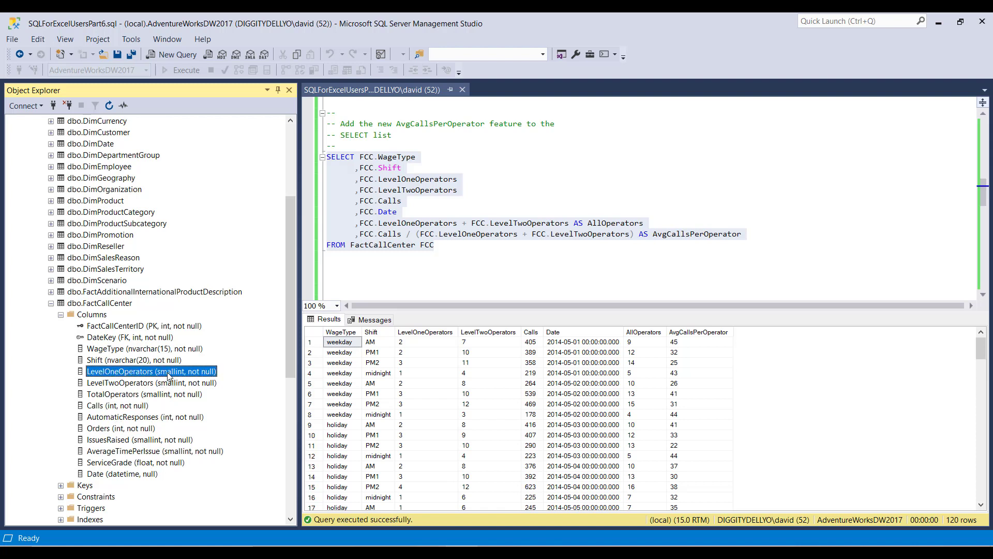
{"action": "left_click", "coordinate": [150, 383]}
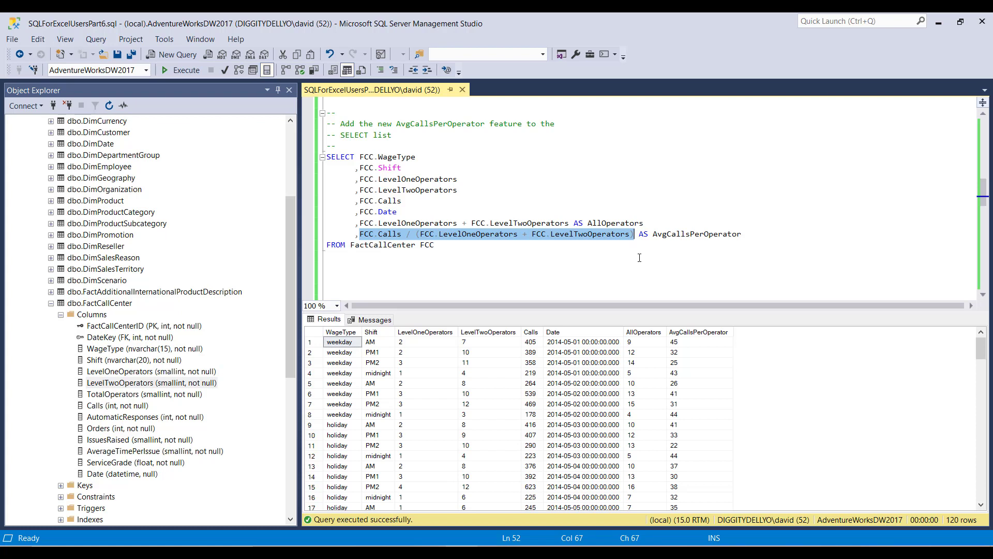
{"action": "mouse_move", "coordinate": [526, 239]}
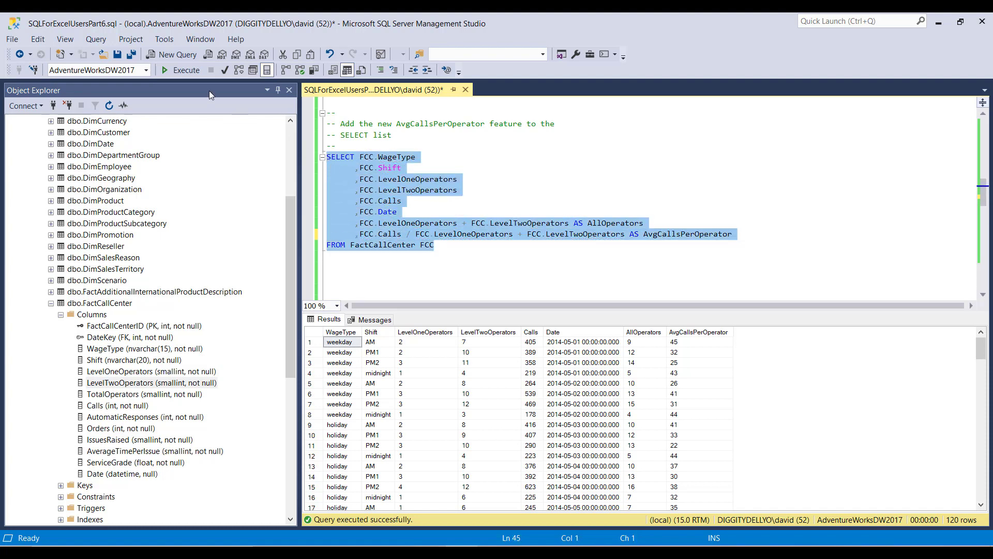
Step: Run the unparenthesized query, hit the divide-by-zero error, and inspect the division's terms
{"action": "left_click", "coordinate": [182, 70]}
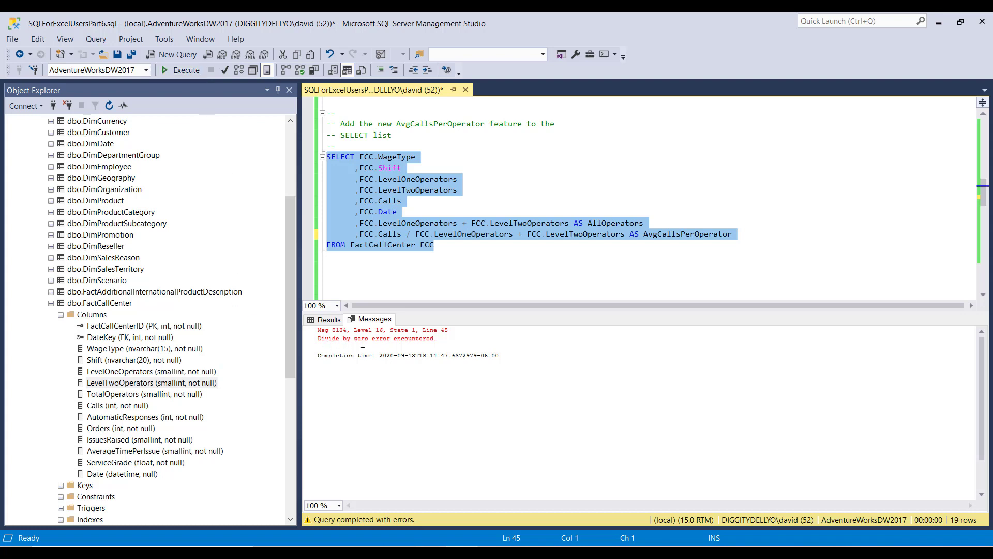
{"action": "left_click", "coordinate": [415, 233]}
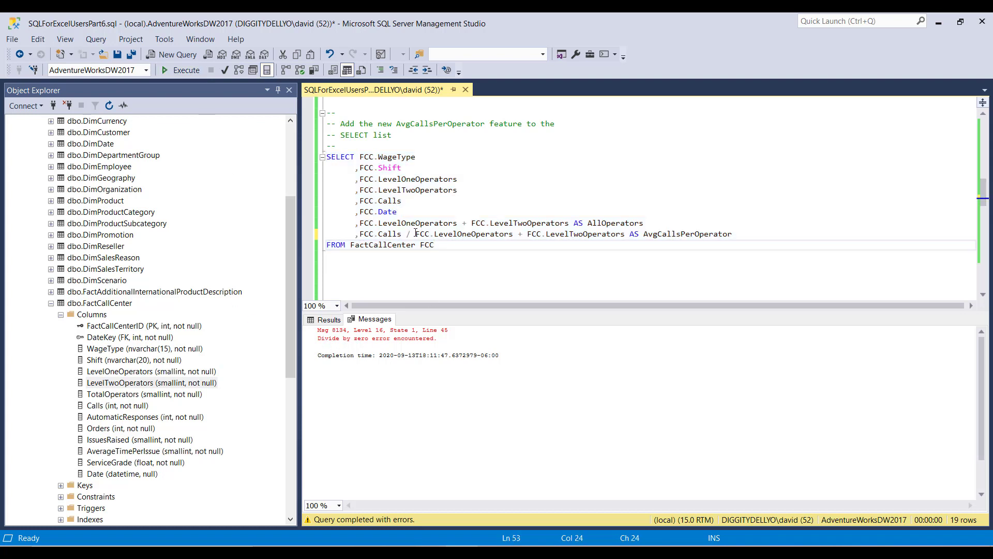
{"action": "double_click", "coordinate": [453, 234]}
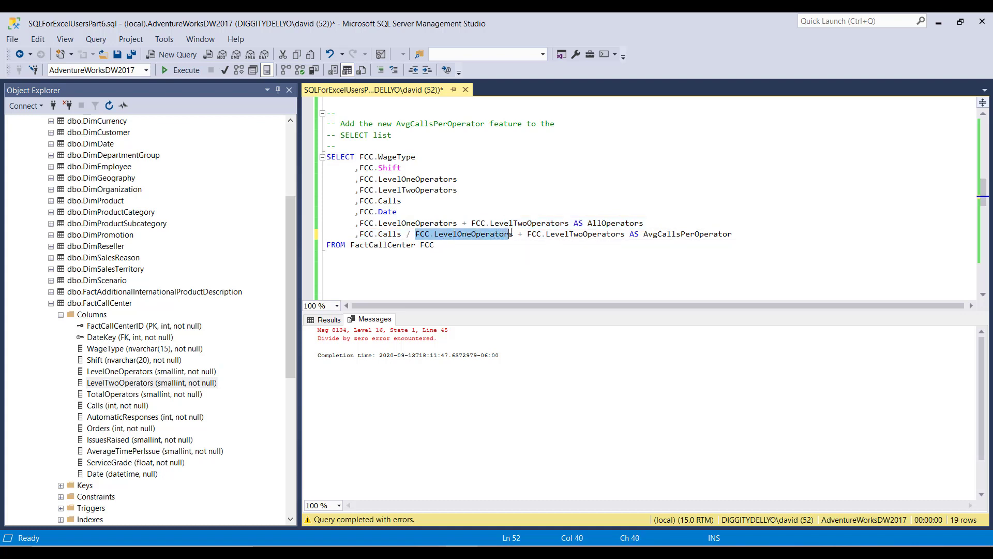
{"action": "left_click", "coordinate": [441, 244]}
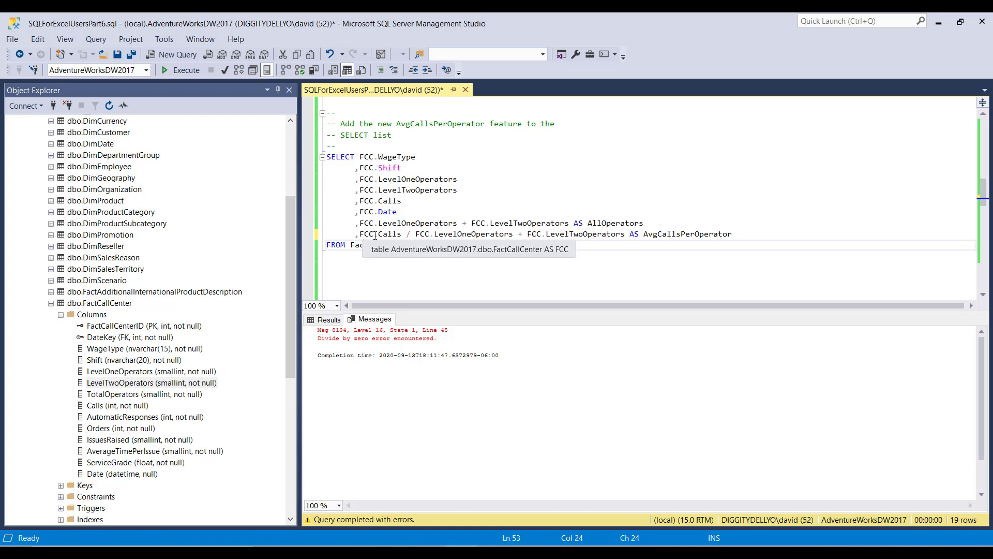
{"action": "left_click", "coordinate": [359, 234]}
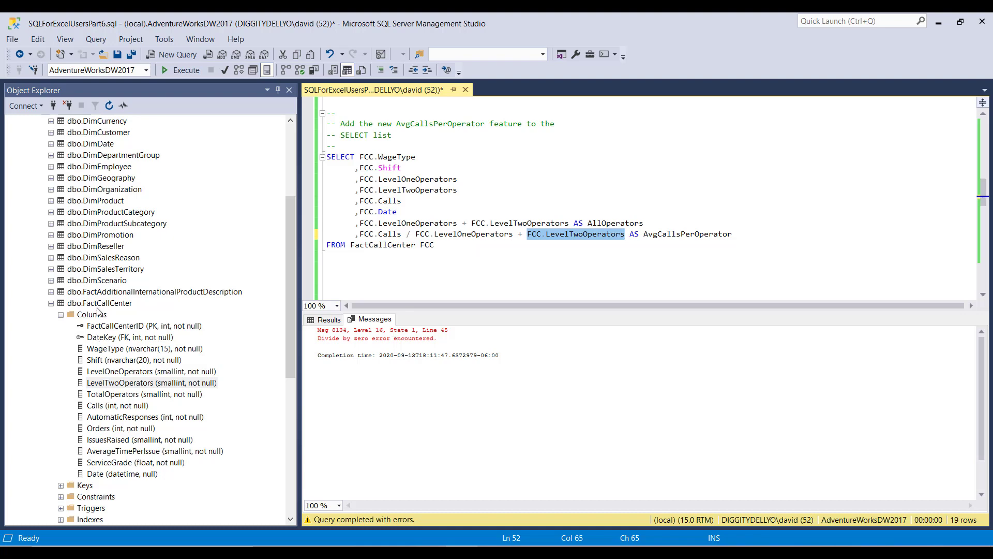
Step: Open a Select Top 1000 Rows script for dbo.FactCallCenter and scroll through it
{"action": "left_click", "coordinate": [177, 54]}
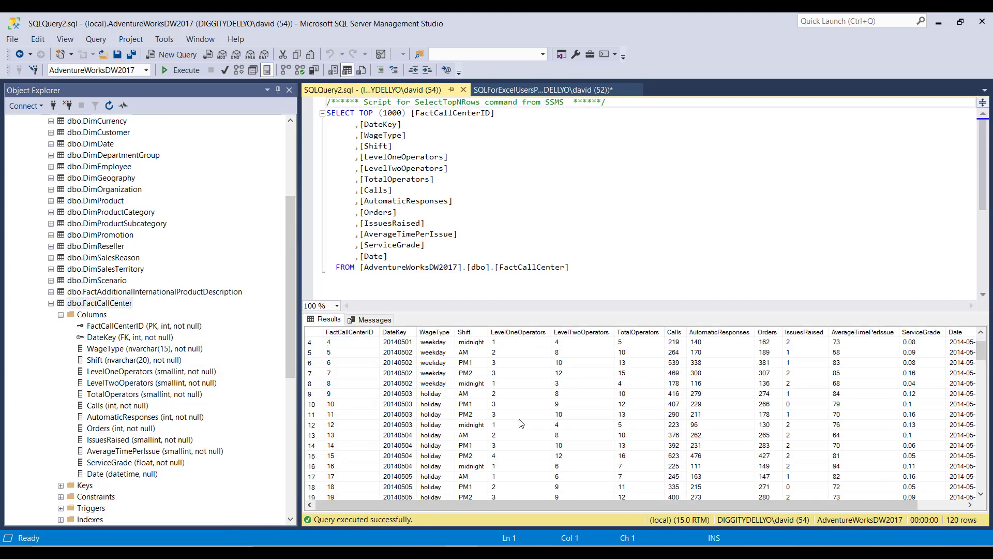
{"action": "scroll", "scroll_direction": "down", "scroll_amount": 3}
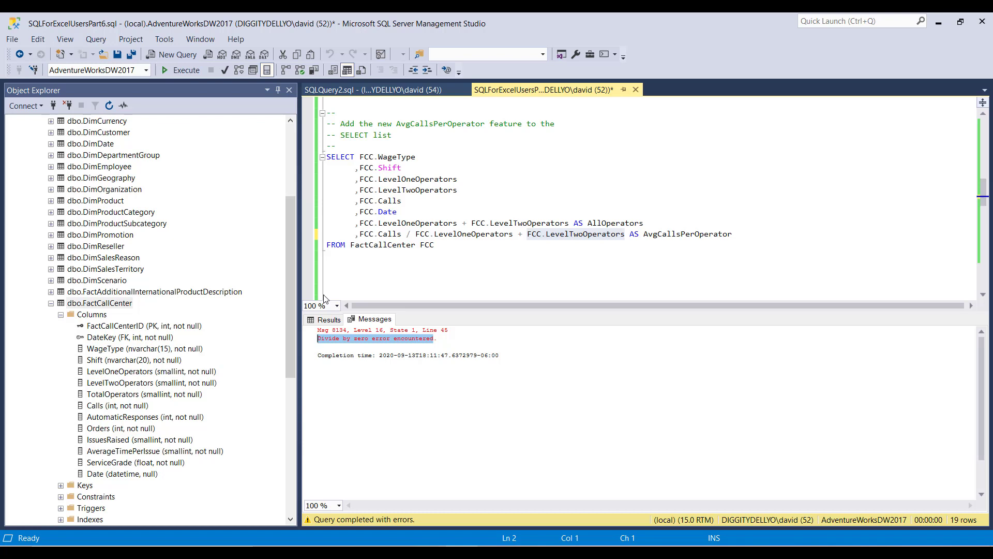
{"action": "mouse_move", "coordinate": [426, 245]}
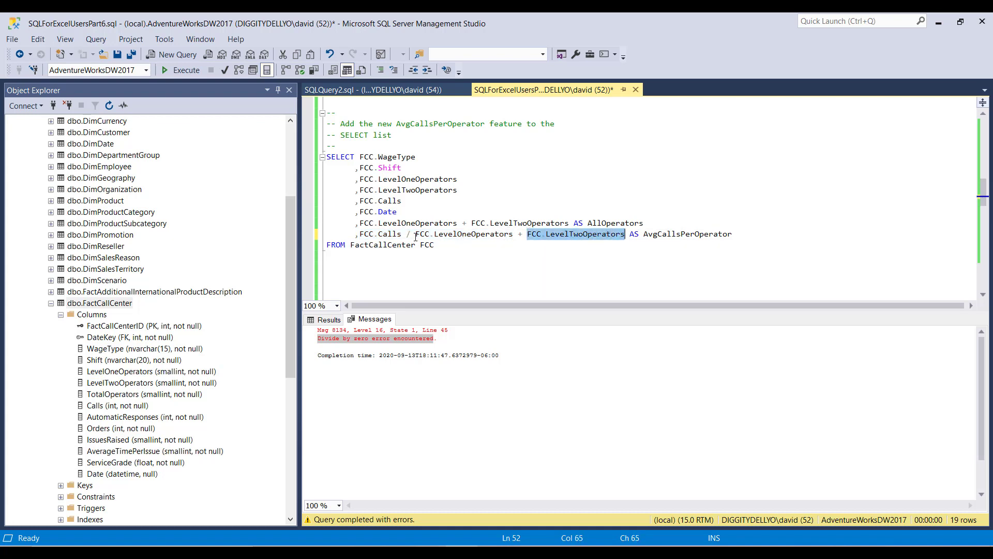
Step: Restore parentheses around FCC.LevelOneOperators + FCC.LevelTwoOperators in the Part 6 query
{"action": "left_click", "coordinate": [417, 233]}
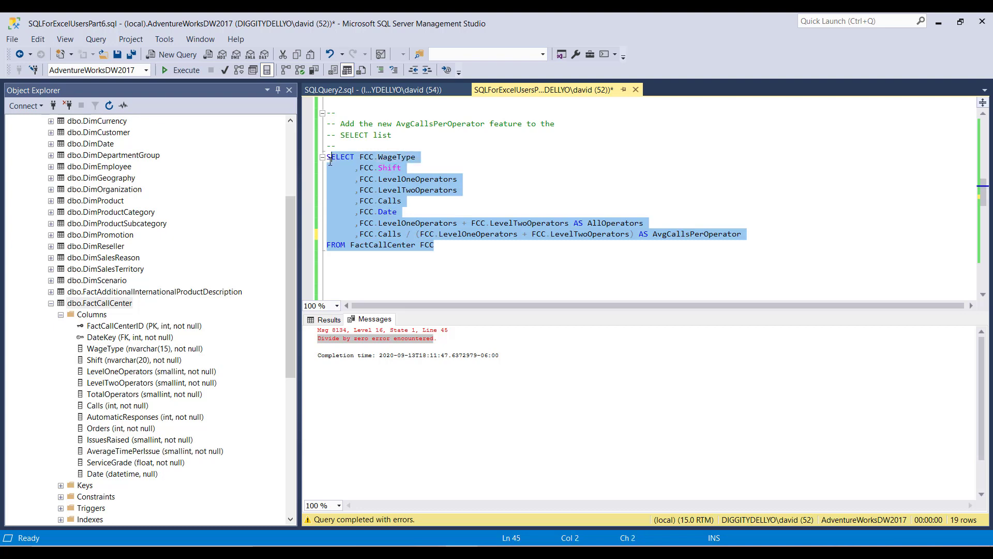
{"action": "left_click", "coordinate": [182, 70]}
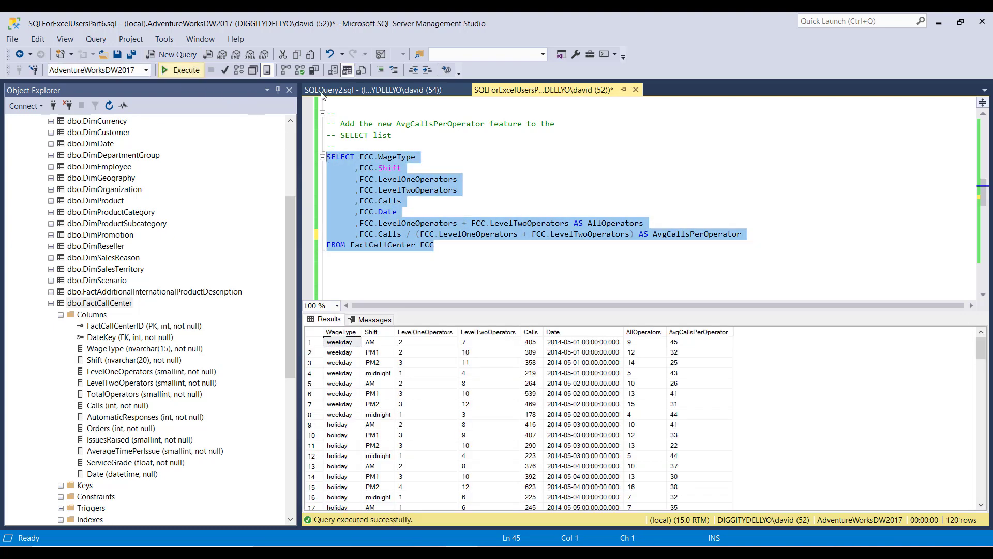
{"action": "left_click", "coordinate": [419, 234]}
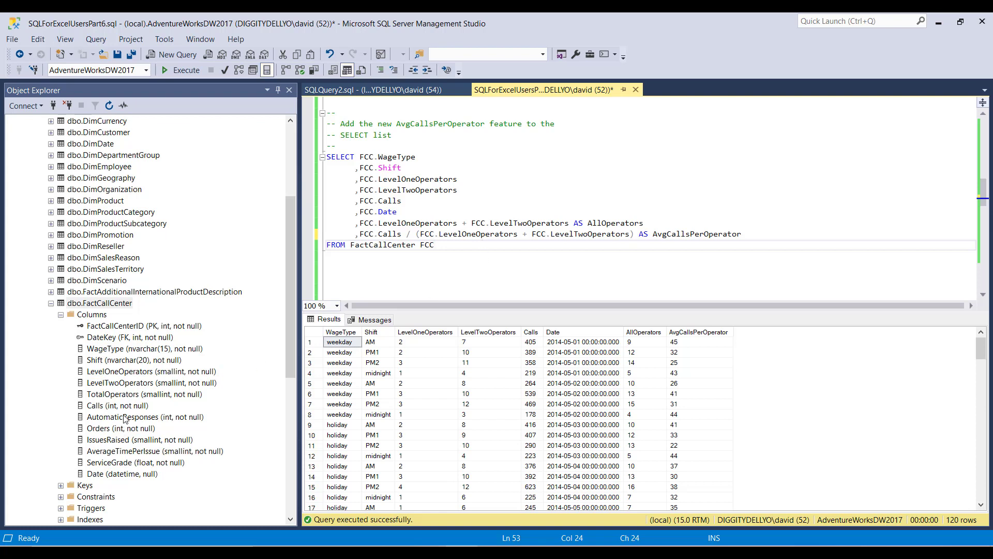
{"action": "left_click", "coordinate": [150, 371]}
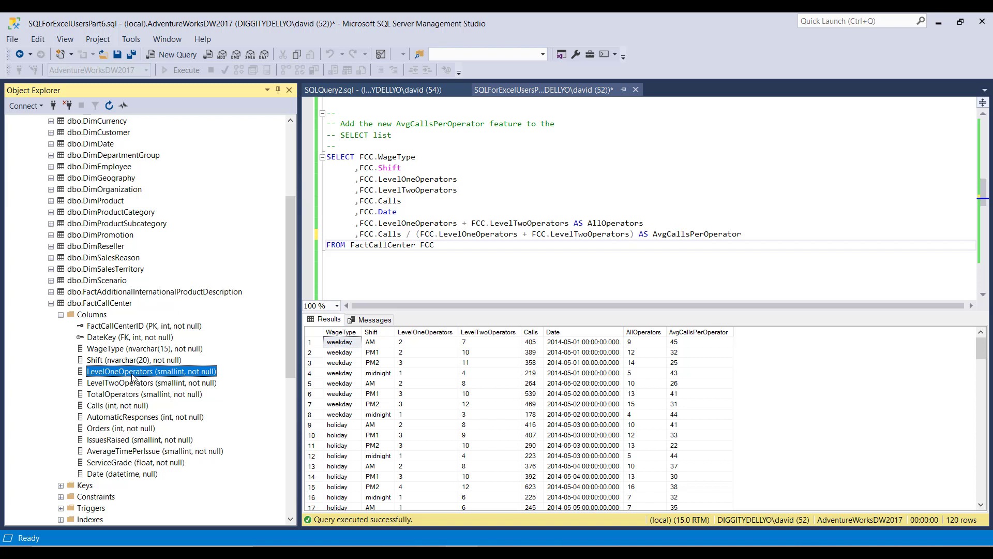
{"action": "left_click", "coordinate": [698, 332]}
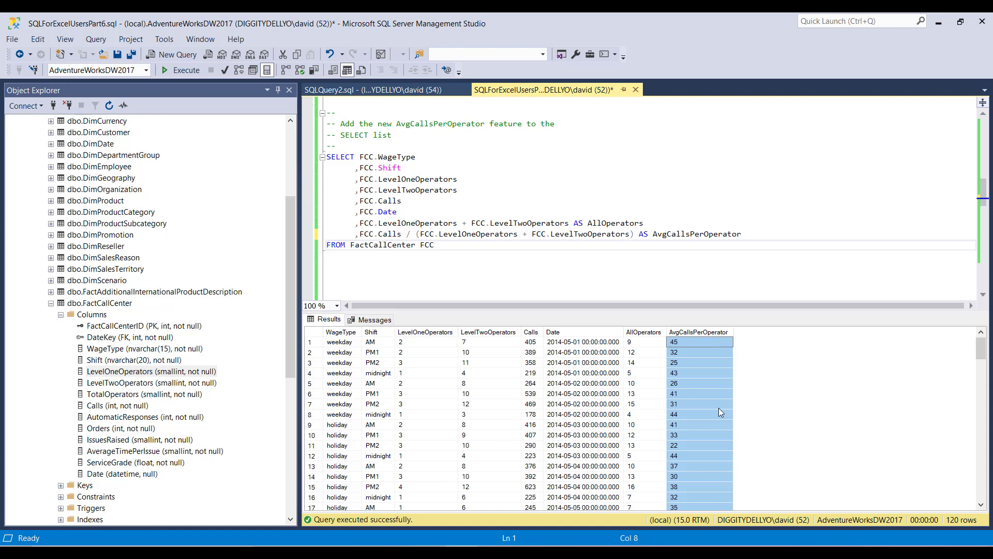
{"action": "mouse_move", "coordinate": [702, 405]}
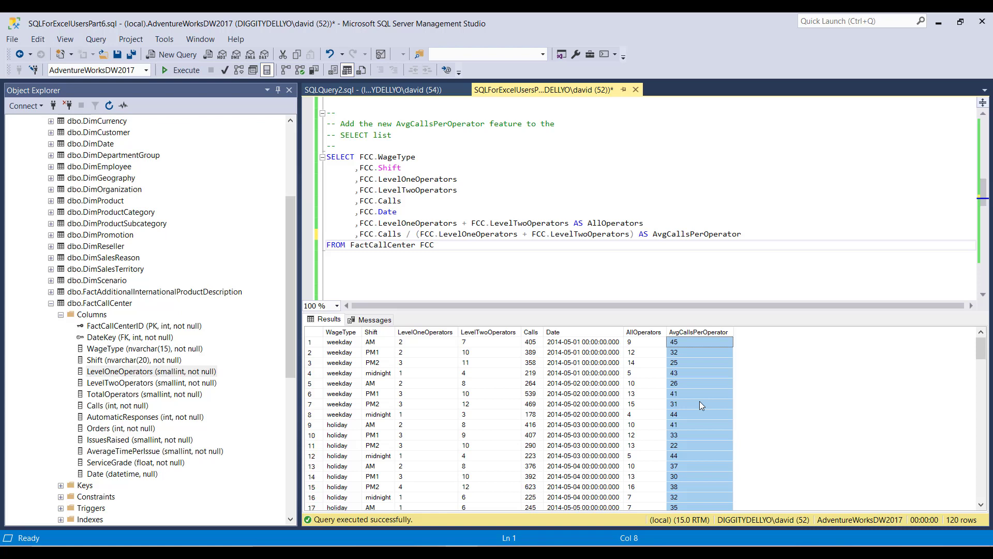
{"action": "mouse_move", "coordinate": [524, 275]}
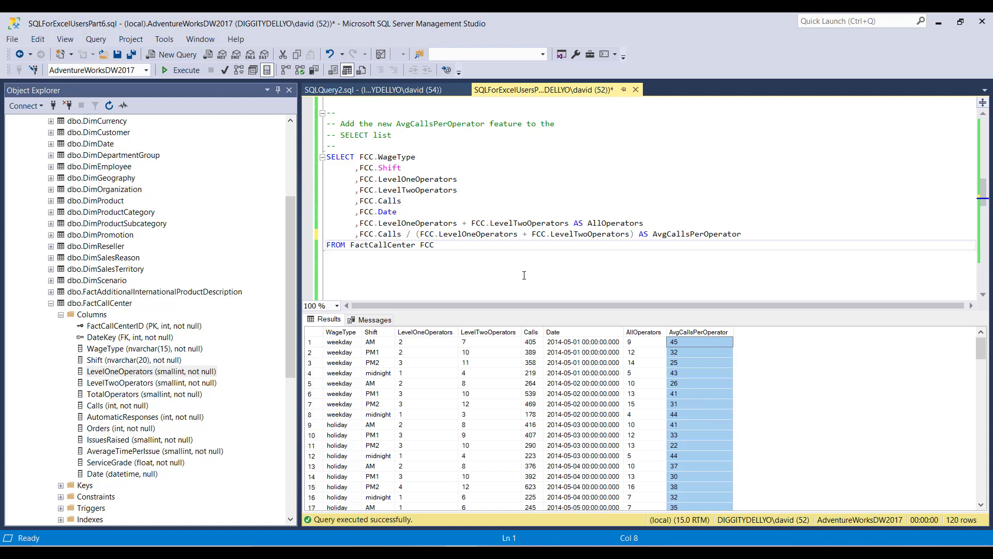
Step: Wrap FCC.Calls in CAST(... AS DECIMAL(6,2)) and rewrite the comment above the SELECT
{"action": "double_click", "coordinate": [476, 233]}
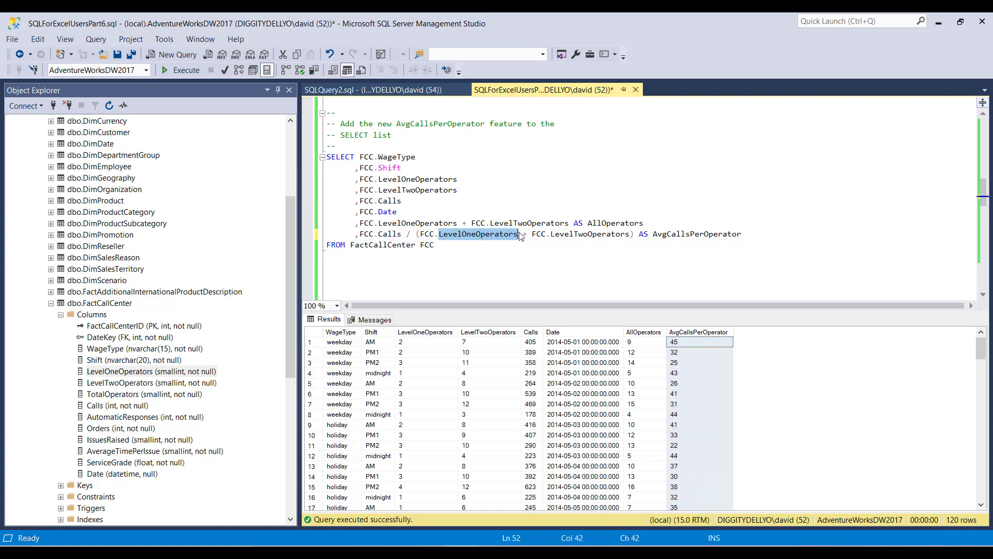
{"action": "double_click", "coordinate": [589, 234]}
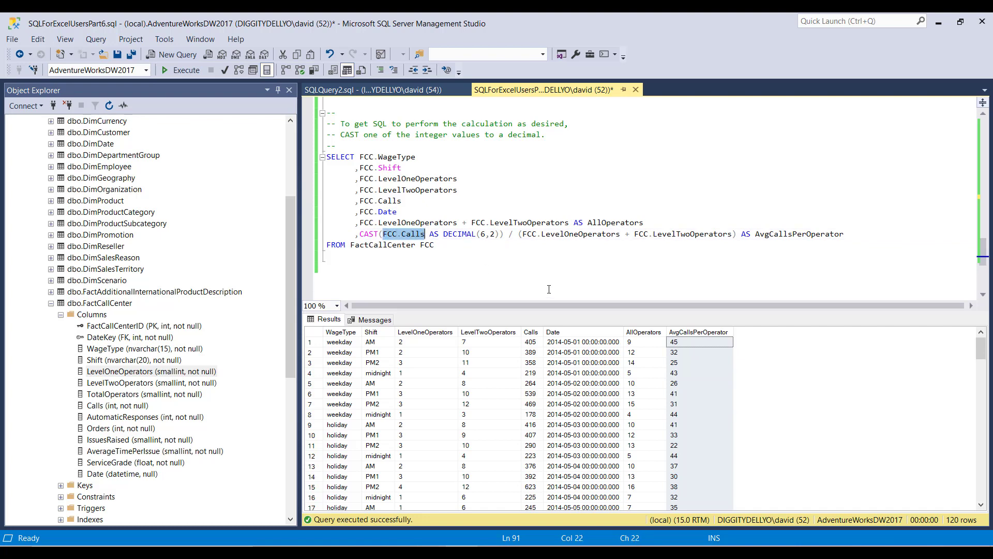
{"action": "left_click", "coordinate": [531, 331]}
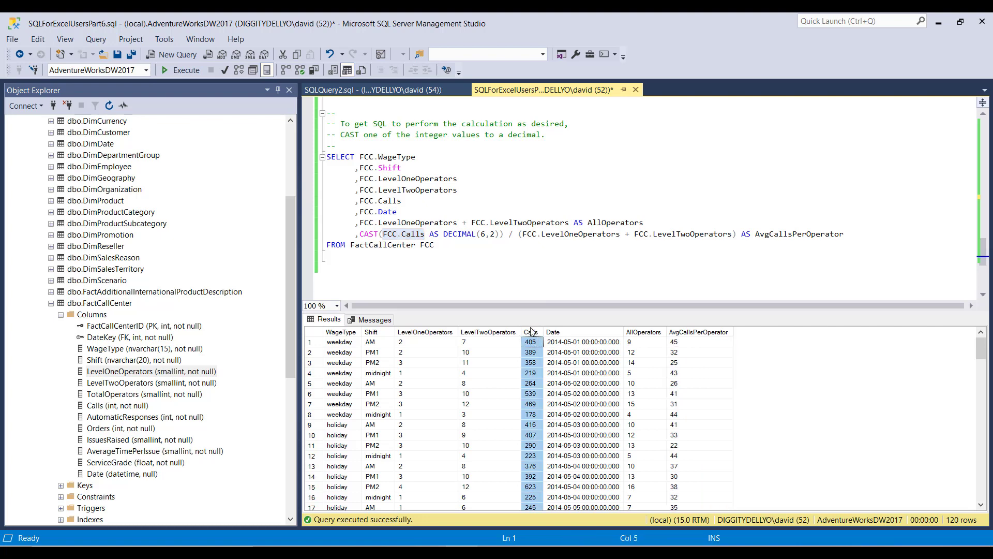
{"action": "mouse_move", "coordinate": [531, 338]}
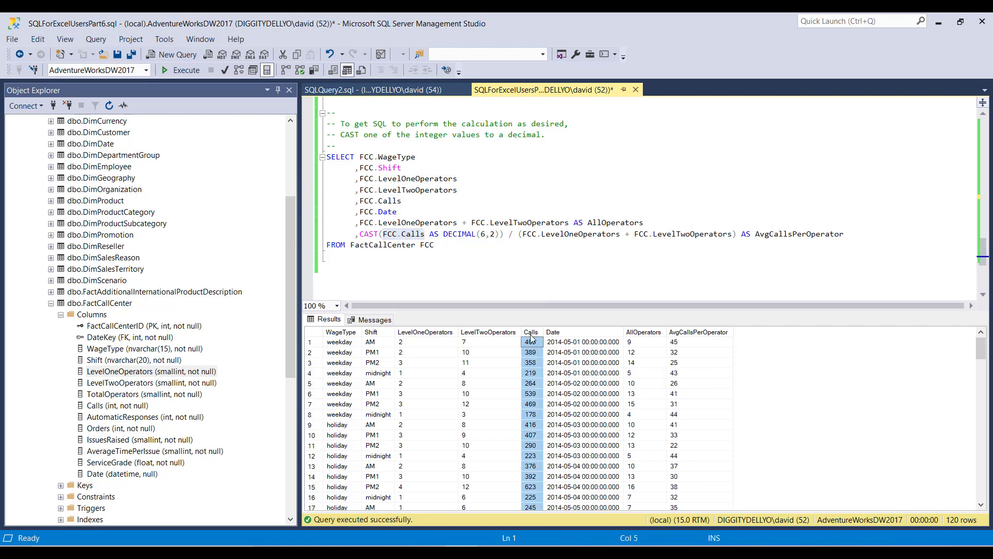
{"action": "left_click", "coordinate": [118, 405]}
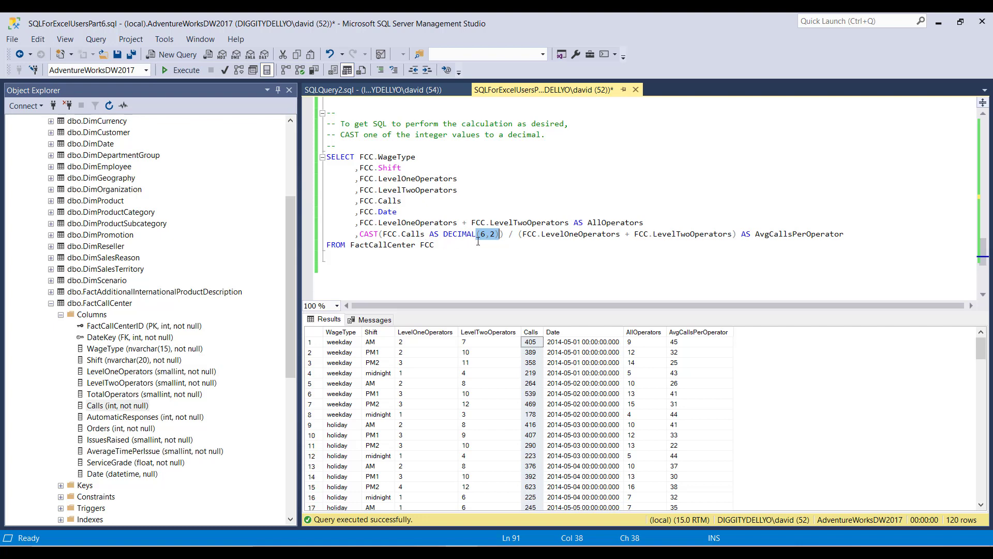
{"action": "left_click", "coordinate": [387, 234]}
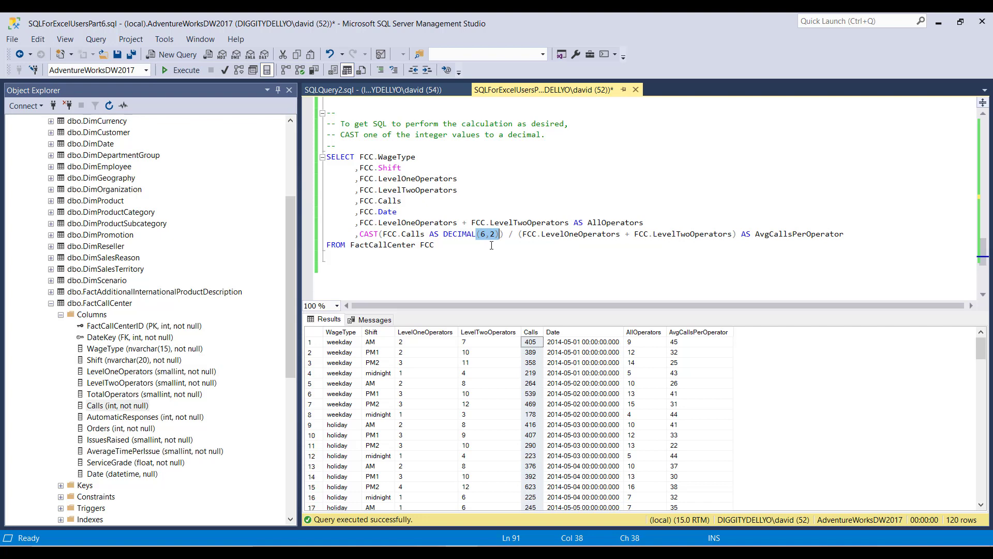
{"action": "mouse_move", "coordinate": [483, 236]}
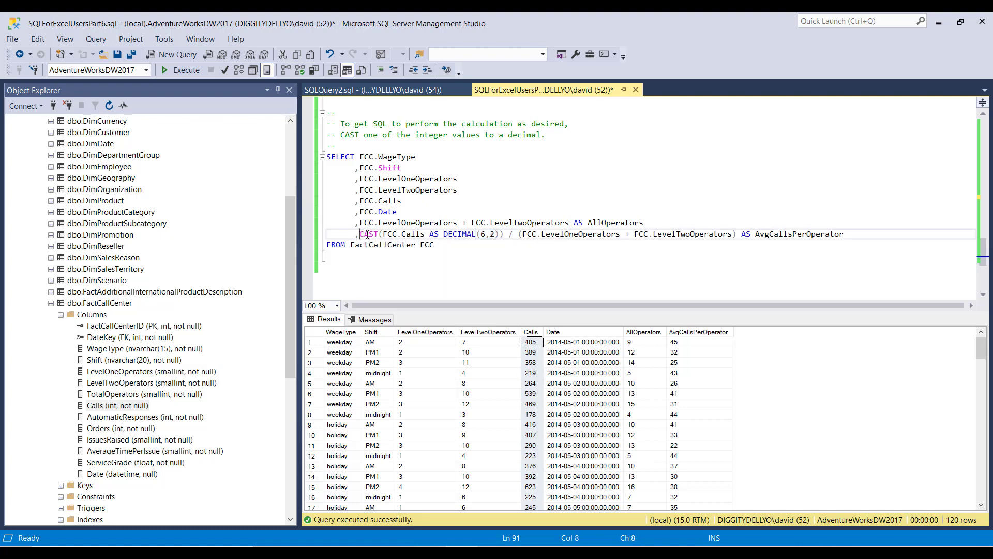
{"action": "left_click_drag", "start_coordinate": [360, 233], "coordinate": [502, 233]}
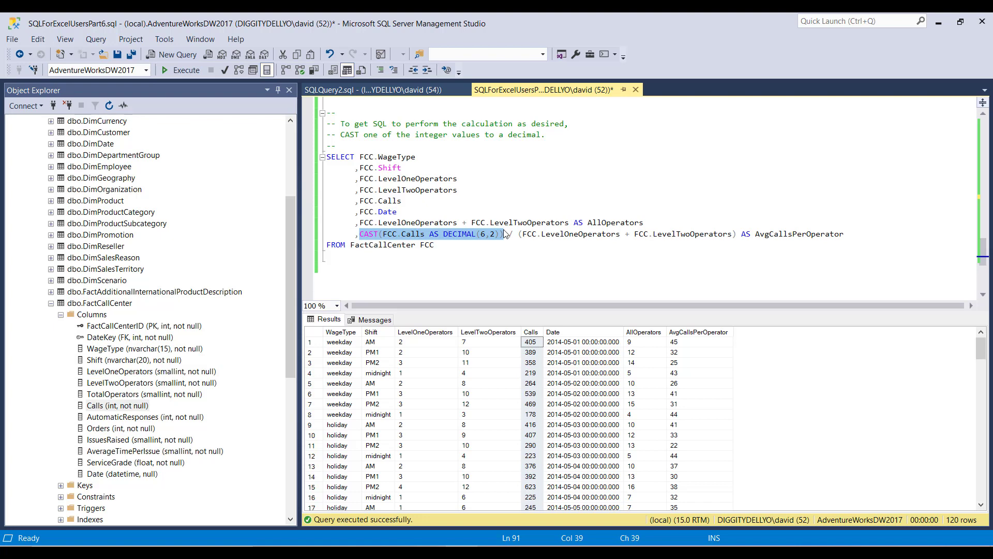
{"action": "mouse_move", "coordinate": [452, 242]}
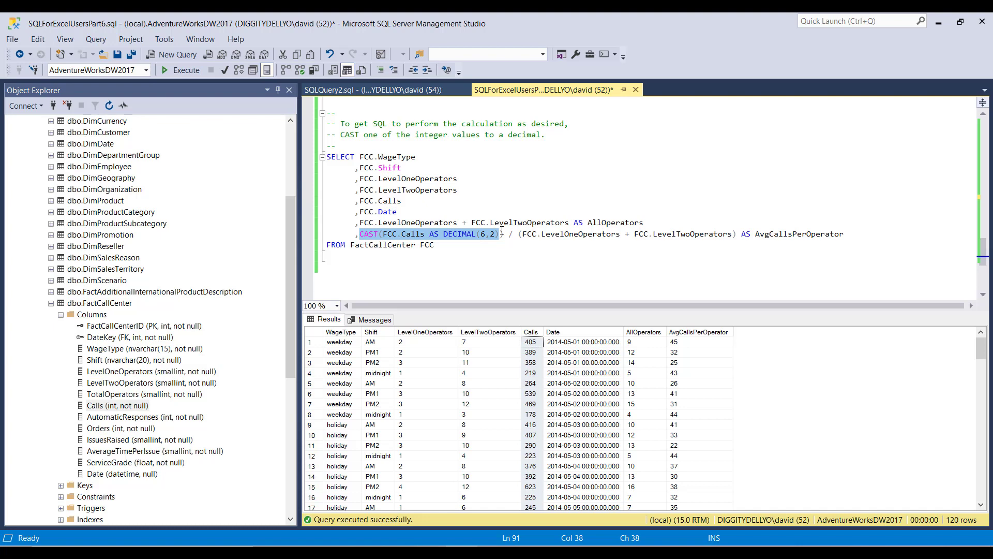
{"action": "mouse_move", "coordinate": [530, 348]}
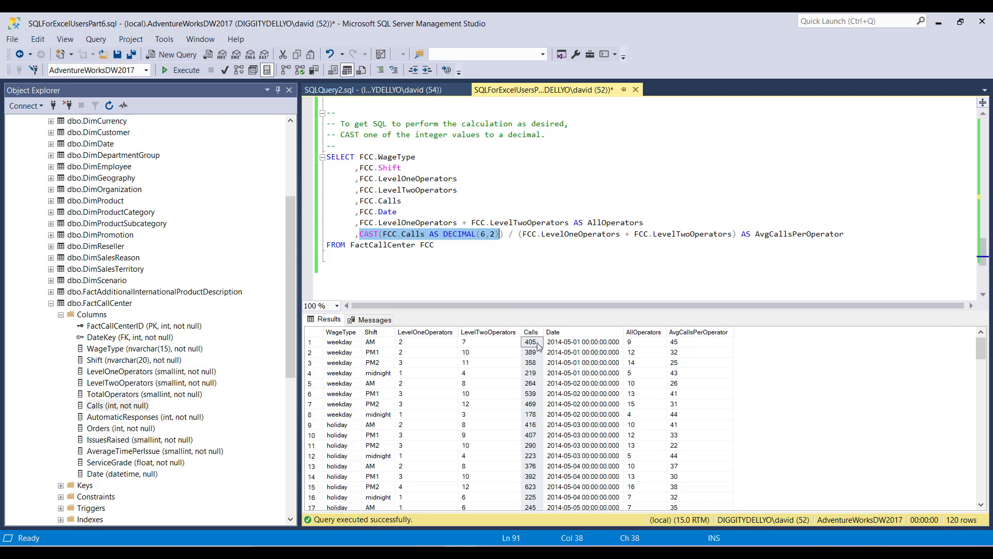
{"action": "mouse_move", "coordinate": [530, 366]}
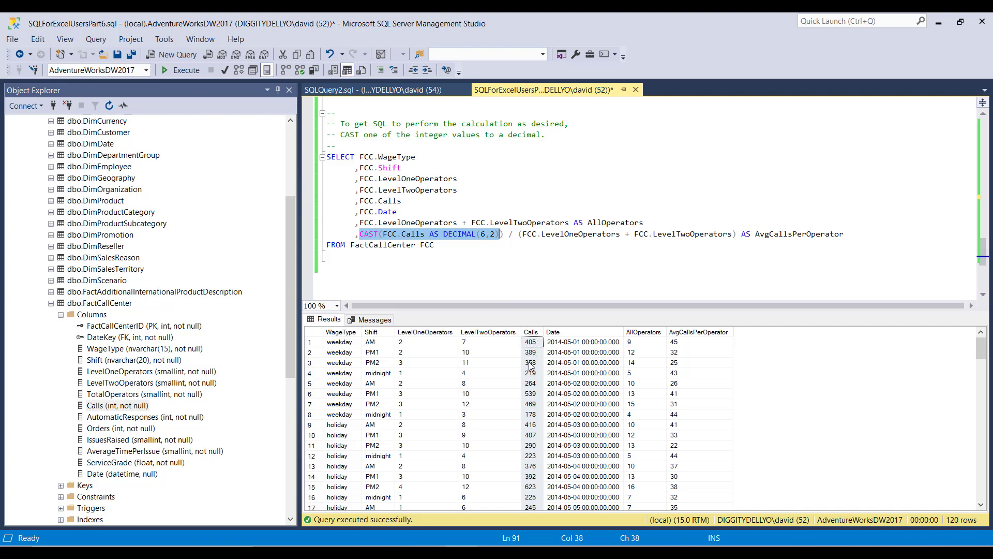
{"action": "mouse_move", "coordinate": [537, 376]}
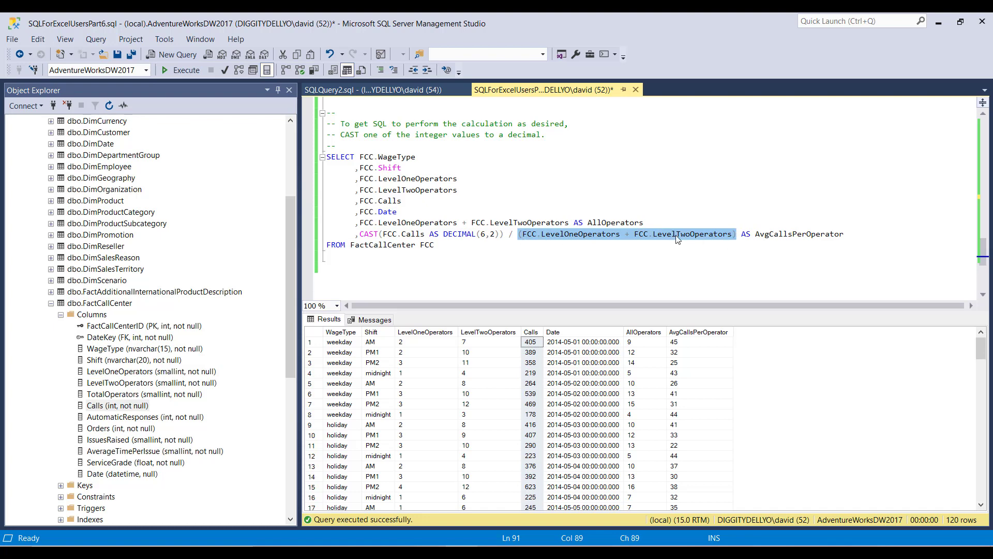
{"action": "mouse_move", "coordinate": [556, 236]}
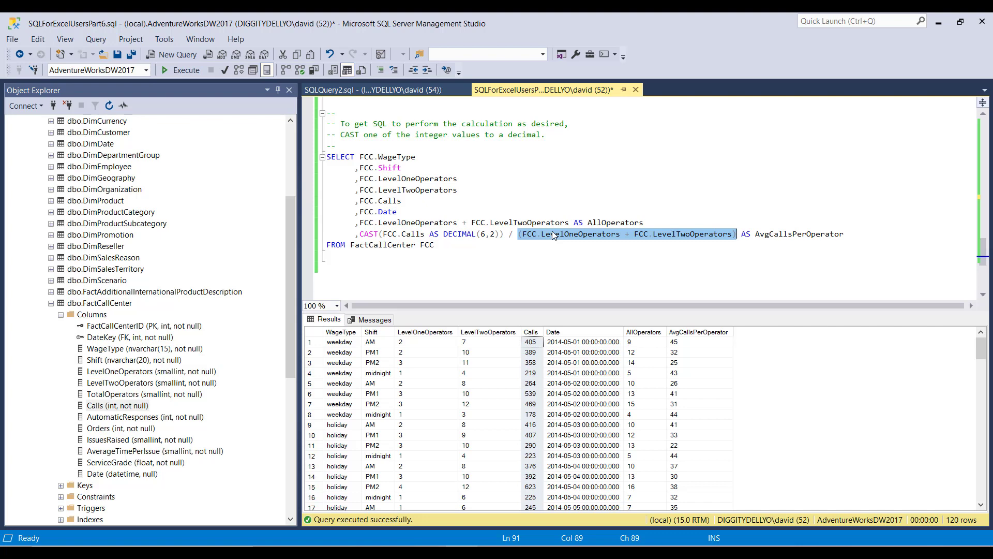
{"action": "mouse_move", "coordinate": [541, 236]}
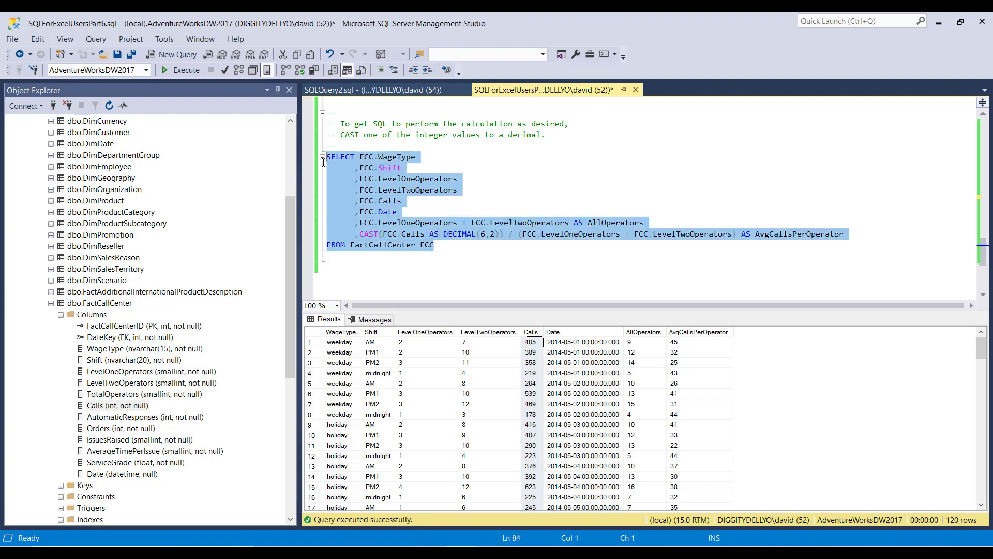
Step: Rerun the CAST query, returning decimal averages like 45.00000000 and 32.41666666
{"action": "left_click", "coordinate": [186, 70]}
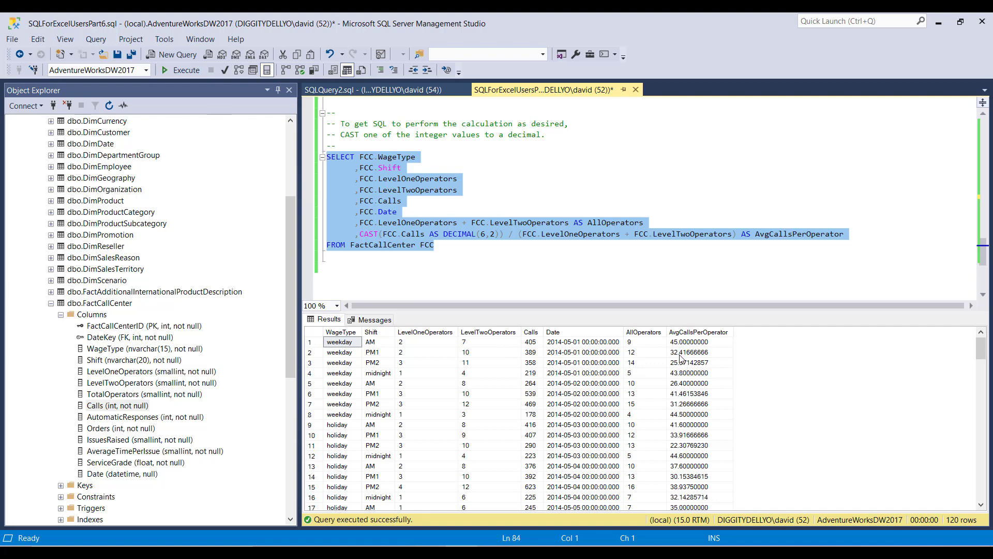
{"action": "mouse_move", "coordinate": [683, 402]}
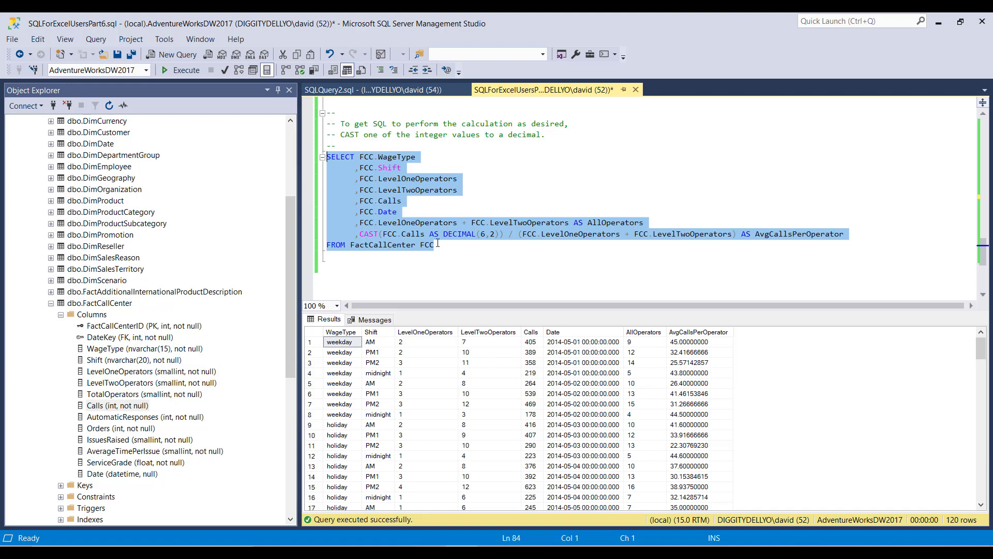
Step: Select the CAST keyword on the AvgCallsPerOperator line to delete it
{"action": "left_click", "coordinate": [361, 234]}
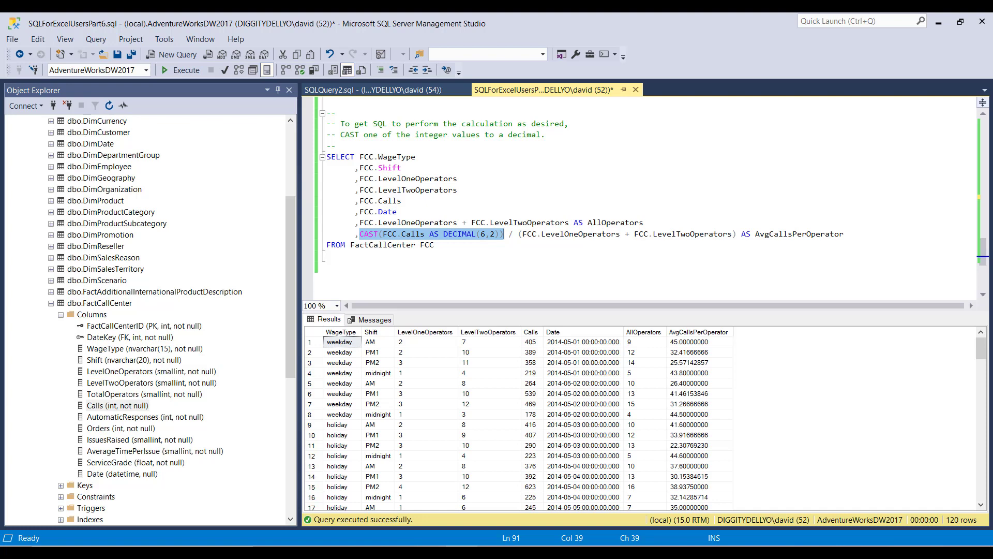
{"action": "mouse_move", "coordinate": [449, 246]}
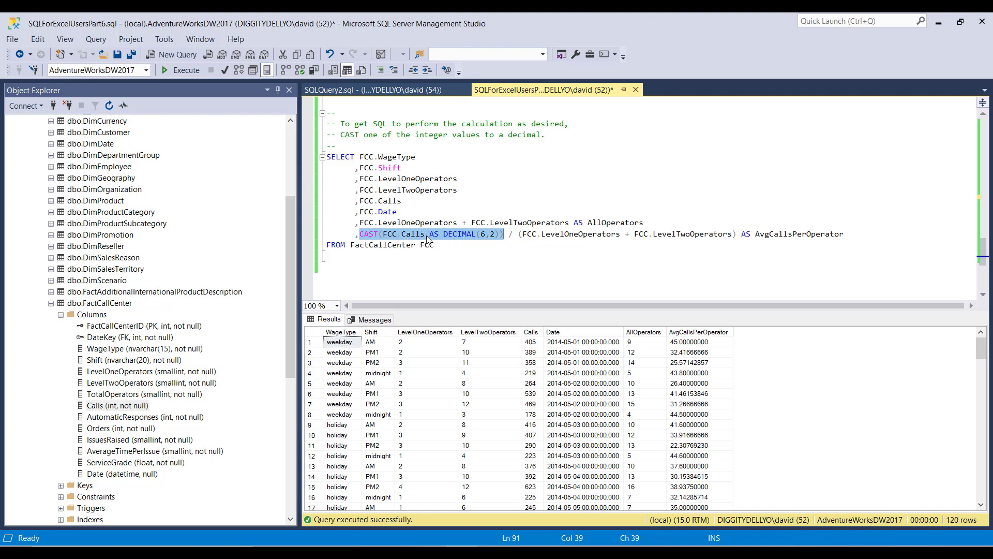
{"action": "double_click", "coordinate": [580, 234]}
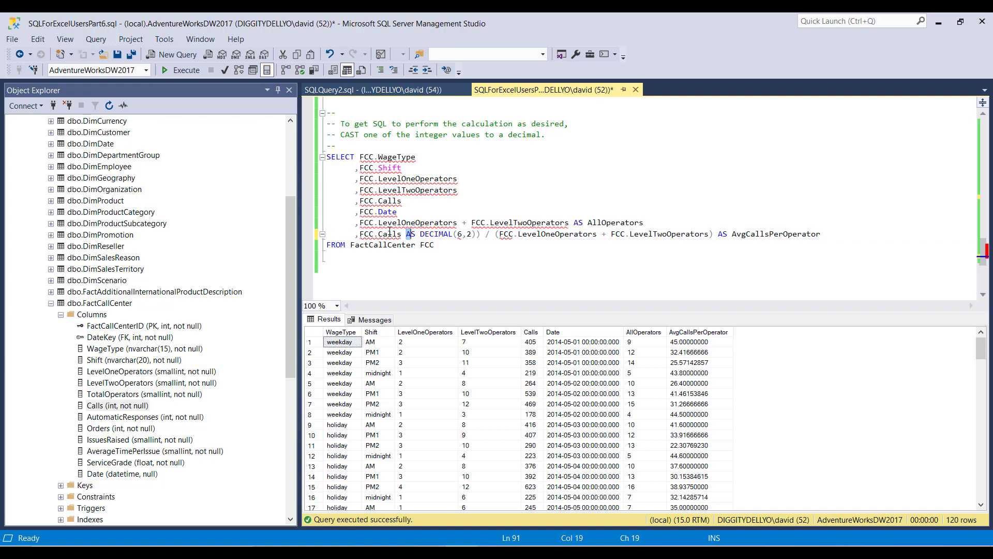
Step: Wrap FCC.LevelOneOperators in CAST(... AS DECIMAL(6,2)) instead of Calls, then rerun the query
{"action": "left_click_drag", "start_coordinate": [406, 233], "coordinate": [472, 233]}
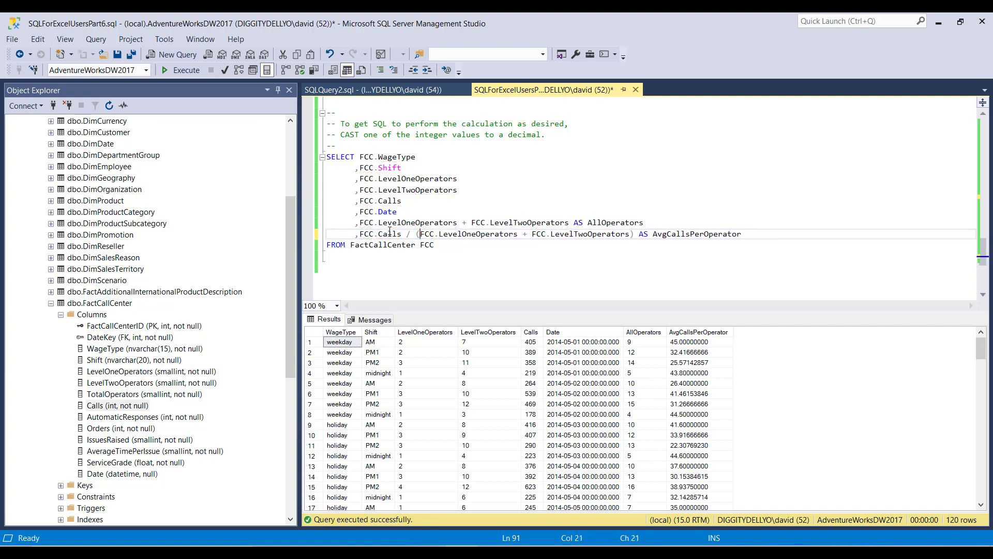
{"action": "type", "text": "CAST(F"}
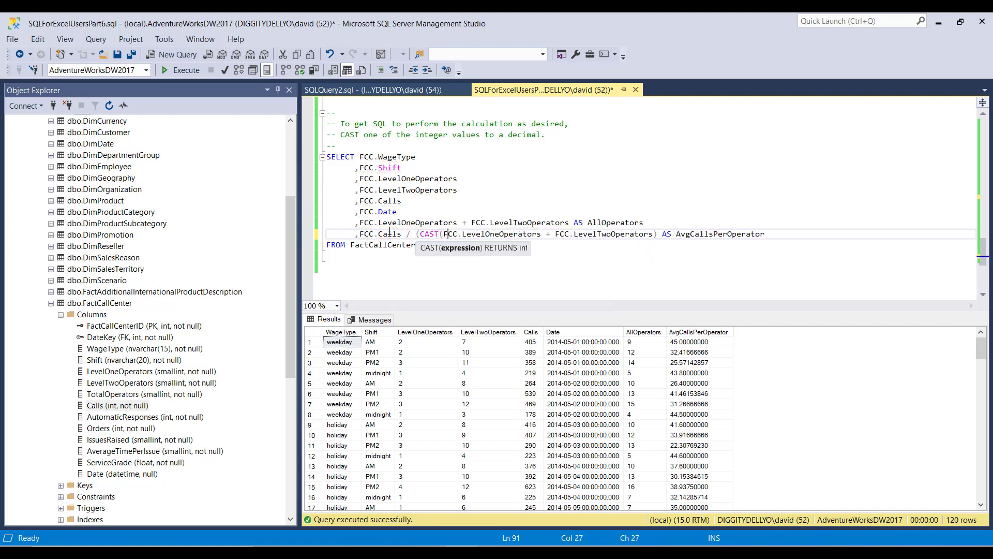
{"action": "type", "text": "AS DECIMAL(6,2)"}
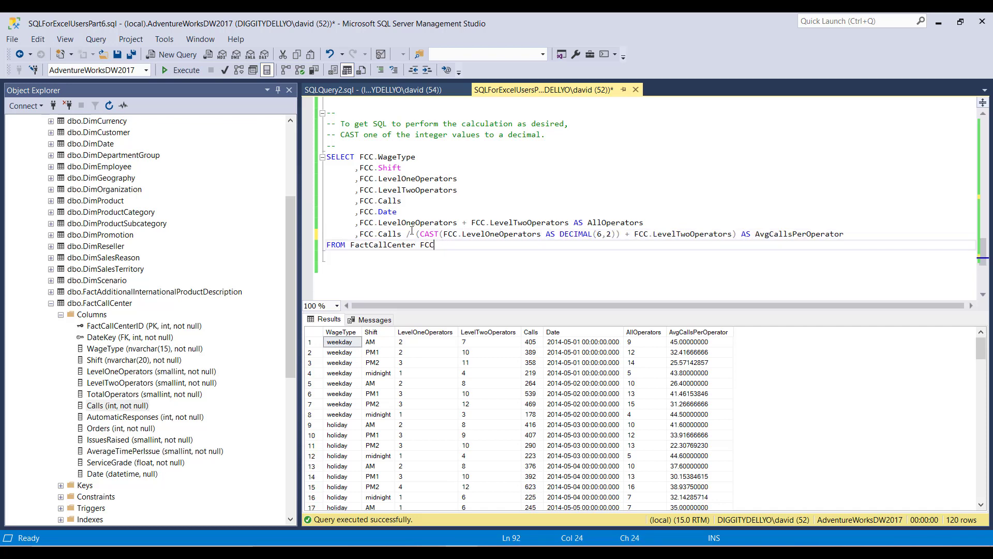
{"action": "left_click", "coordinate": [185, 70]}
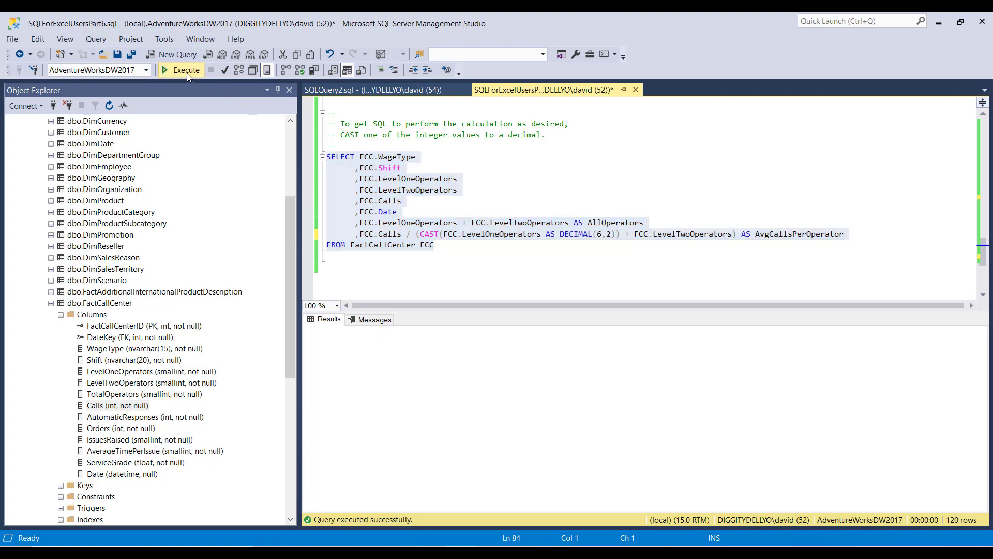
{"action": "left_click", "coordinate": [186, 70]}
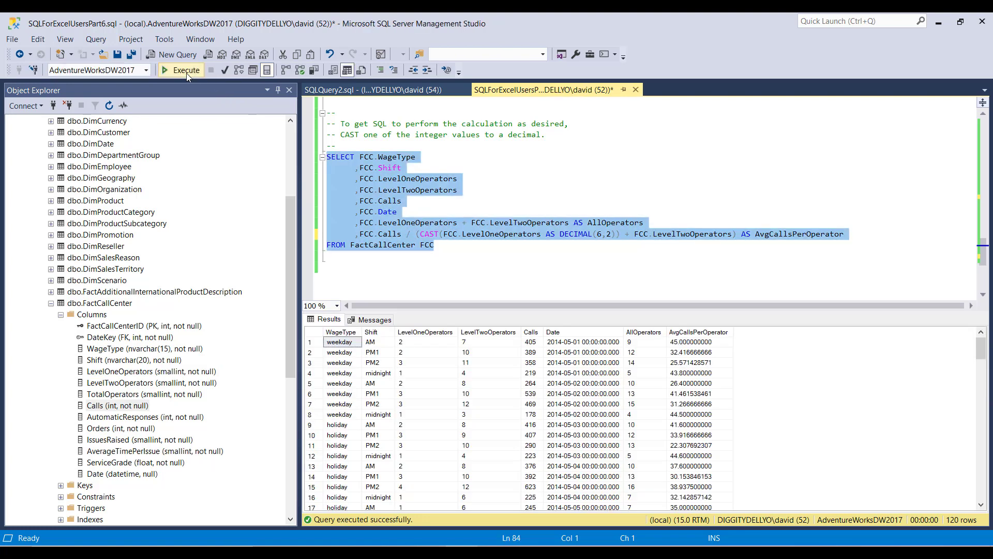